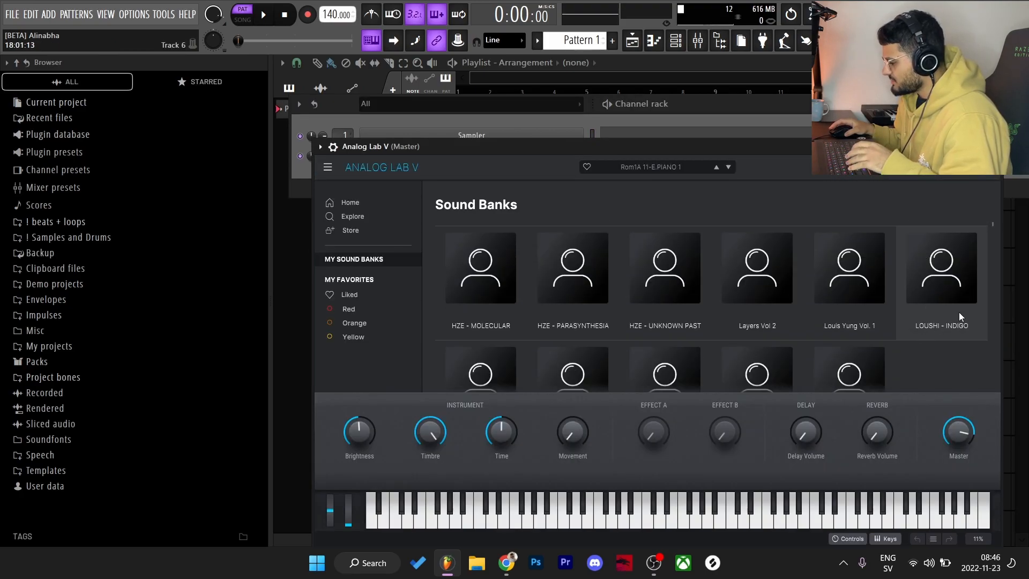
# Browse the Loushi - Indigo bank, shuffling presets and auditioning the REAPER bell
pyautogui.click(940, 268)
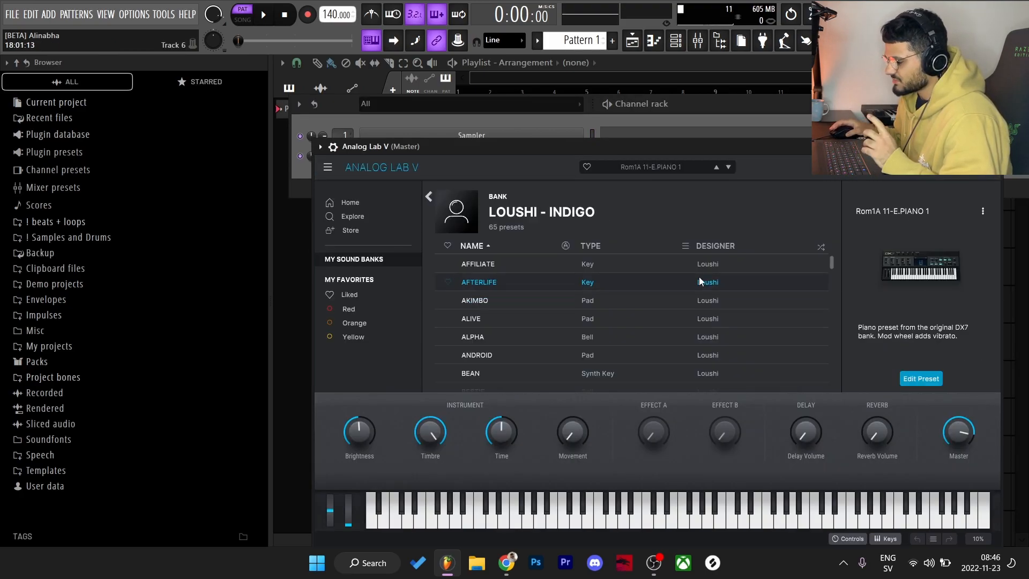
pyautogui.click(820, 246)
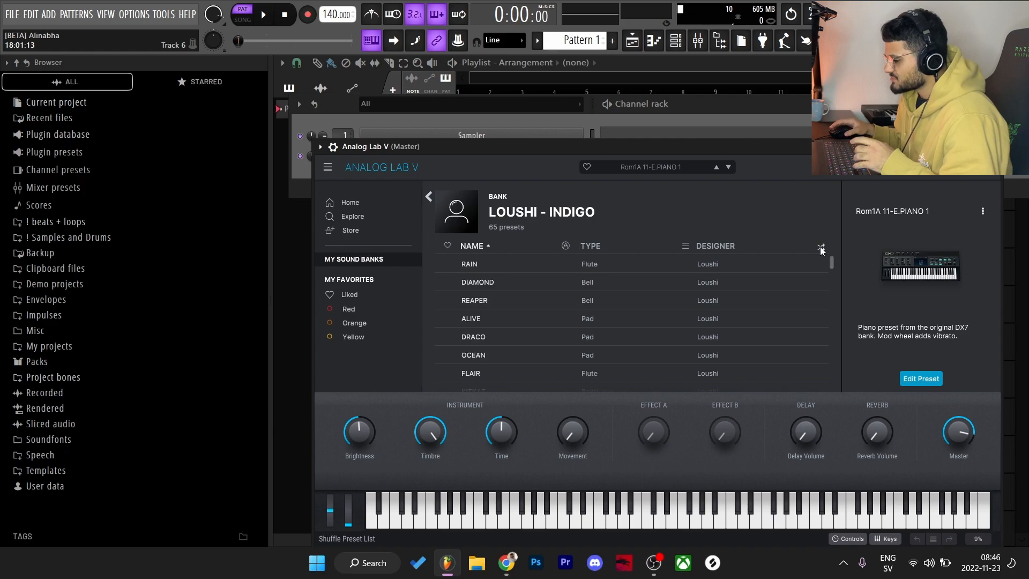
pyautogui.click(478, 282)
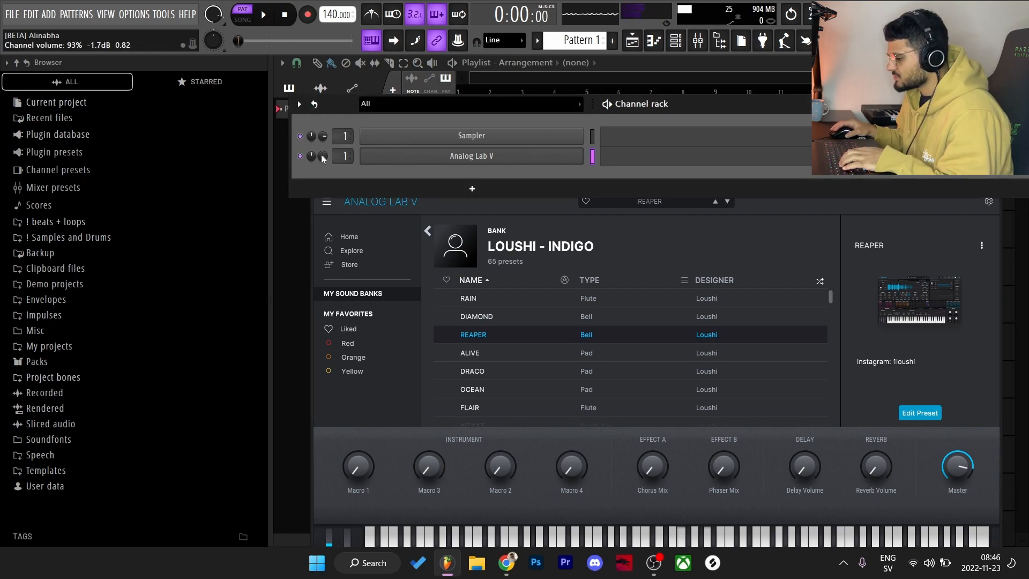
# Sort the bank by Type and load the ELEVATE synth key preset
pyautogui.scroll(-3)
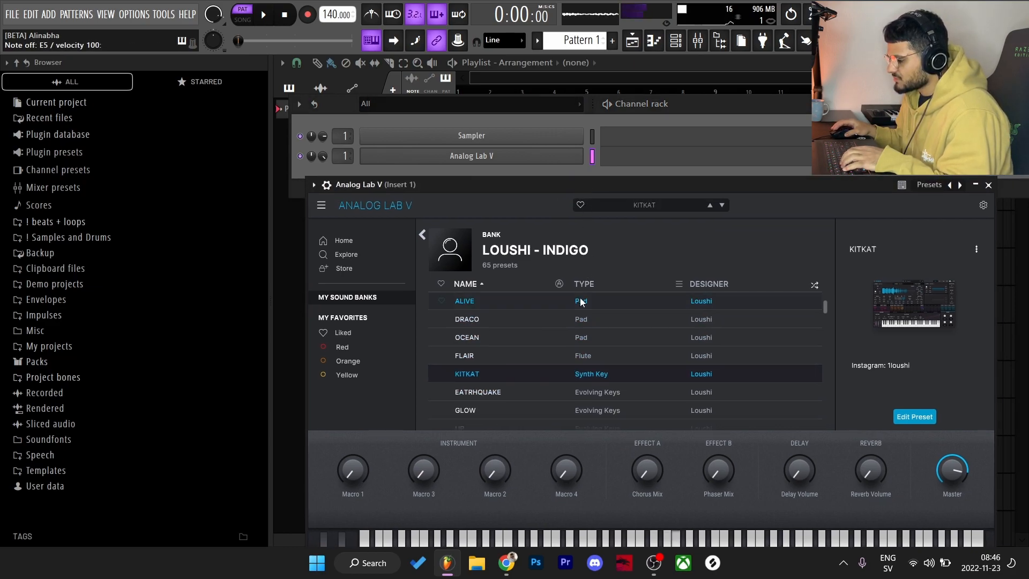
pyautogui.click(583, 283)
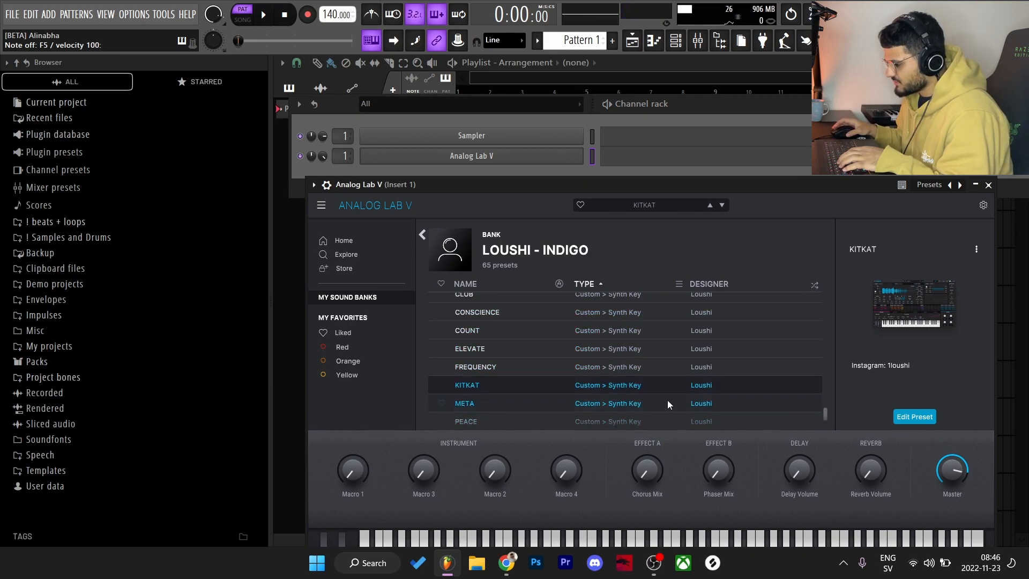
pyautogui.scroll(-3)
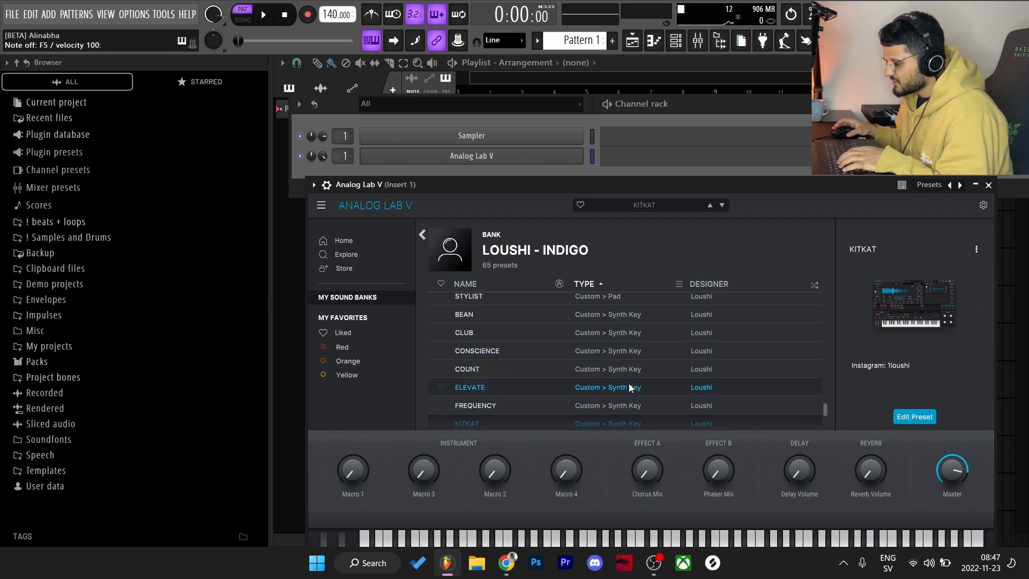
pyautogui.click(469, 387)
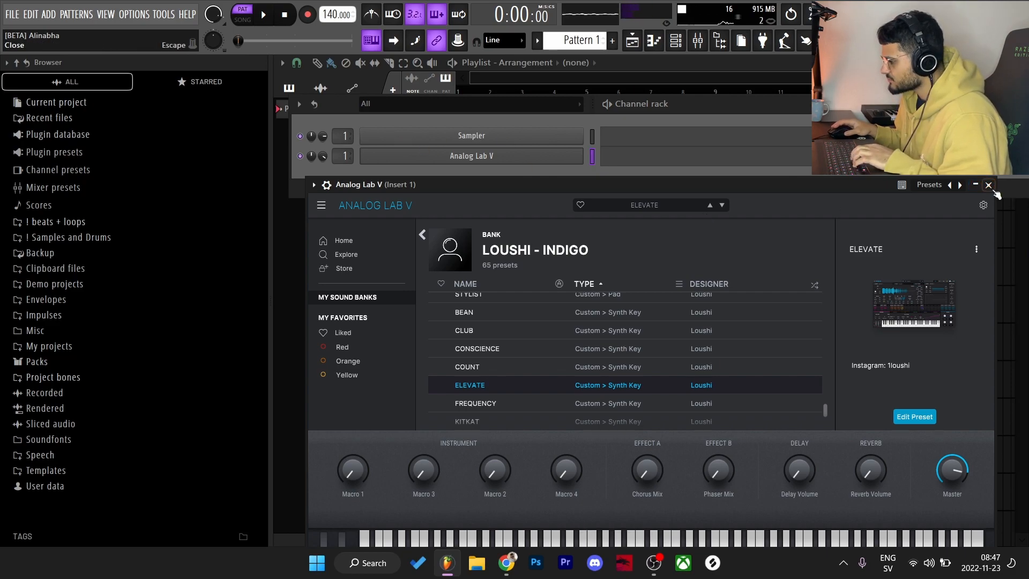
# Close Analog Lab V and draw a C5 note at bar 1 in its piano roll
pyautogui.click(987, 185)
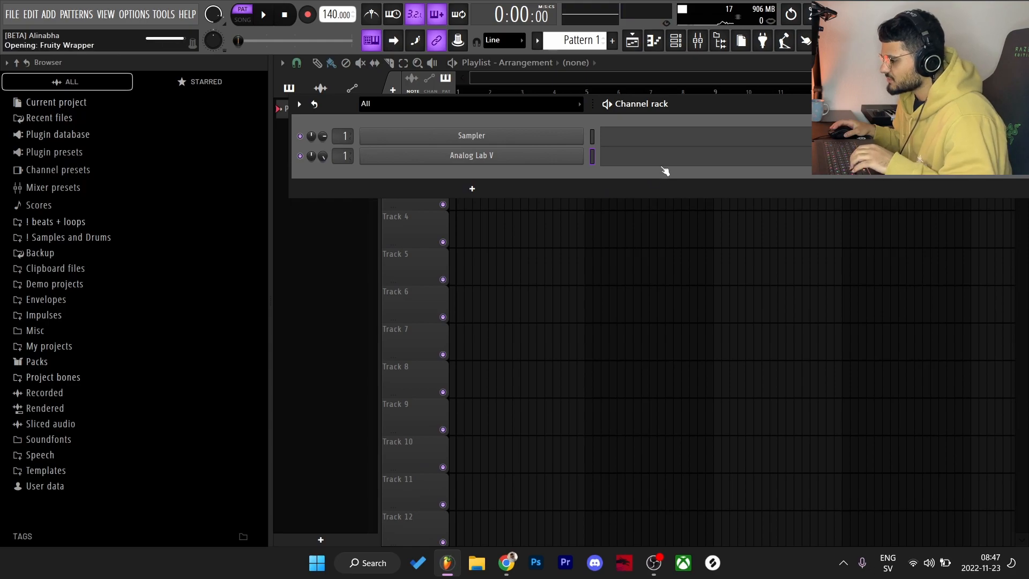
pyautogui.click(282, 62)
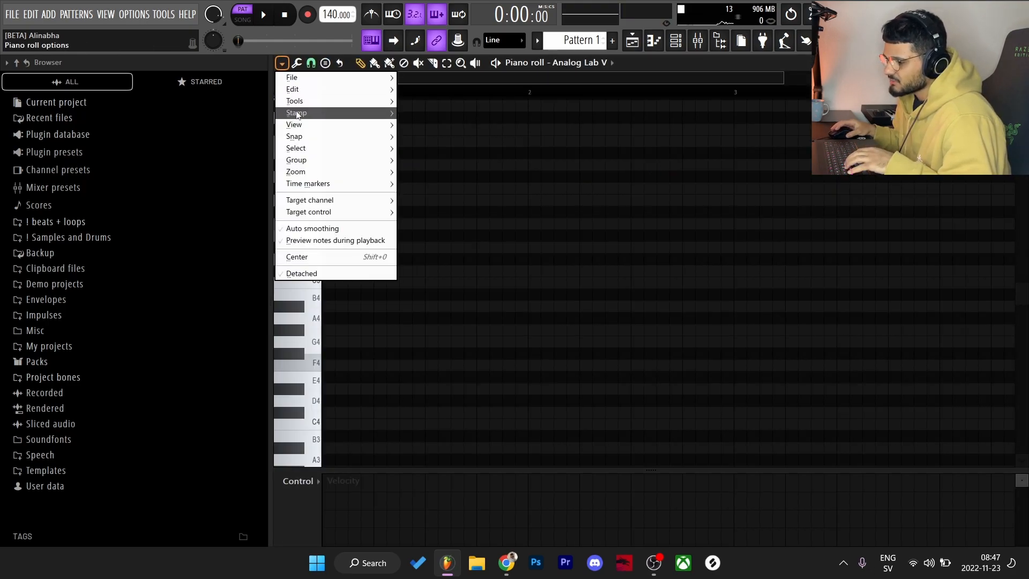
pyautogui.moveTo(295, 125)
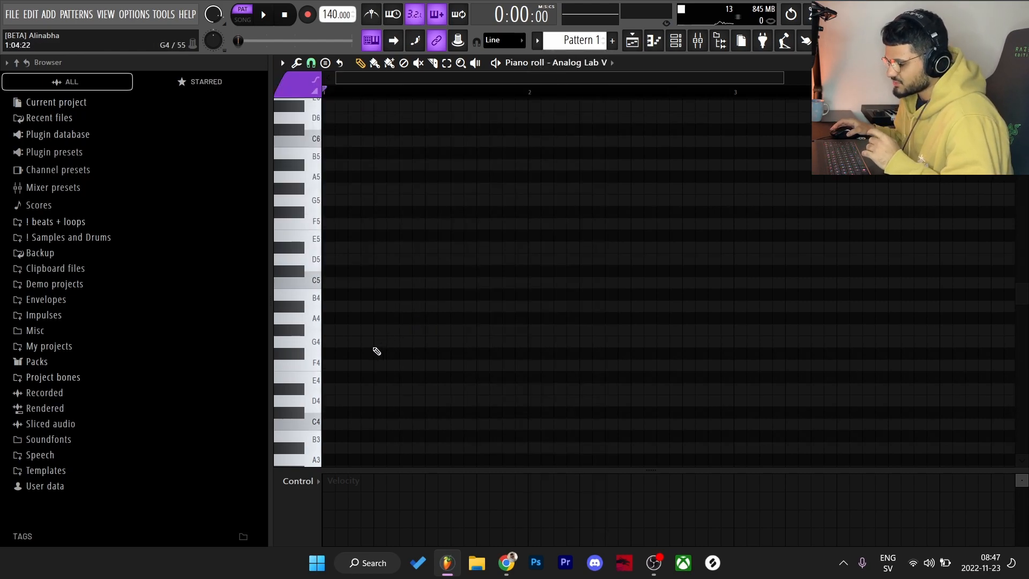
pyautogui.click(332, 283)
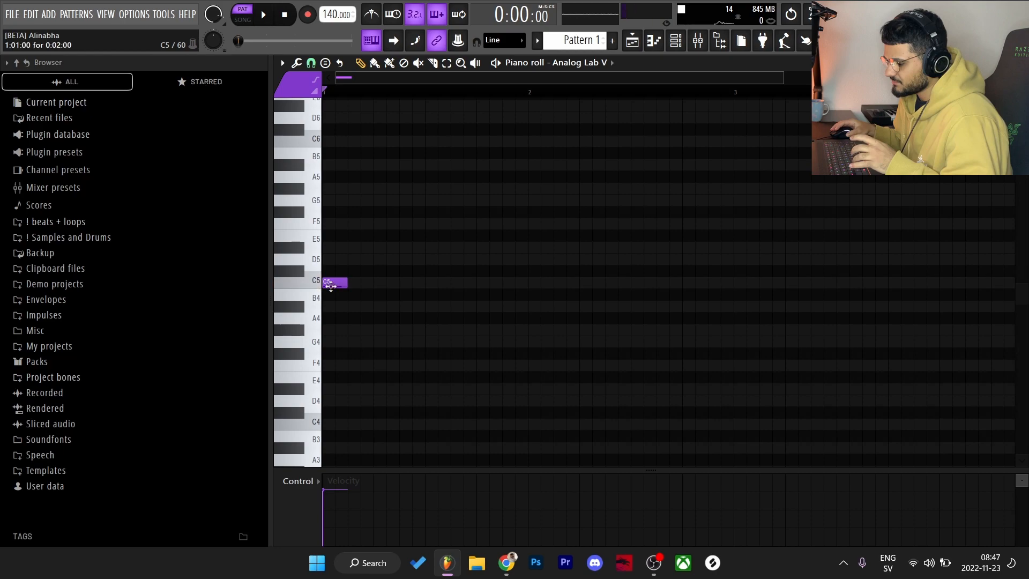
pyautogui.click(264, 14)
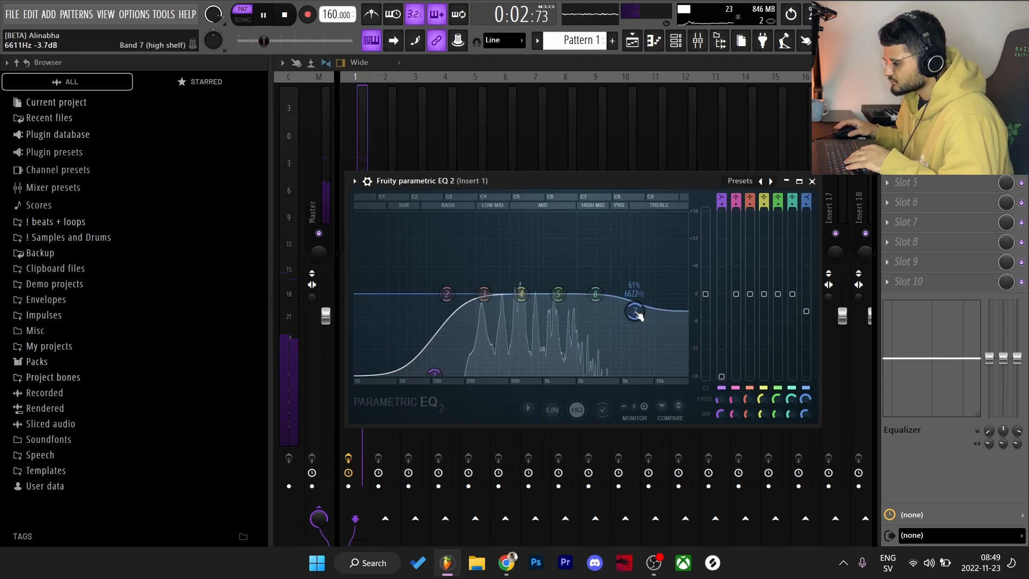
# Lower the EQ high shelf to about 2788 Hz, -3.9 dB, order 2
pyautogui.moveTo(636, 313); pyautogui.dragTo(595, 313)
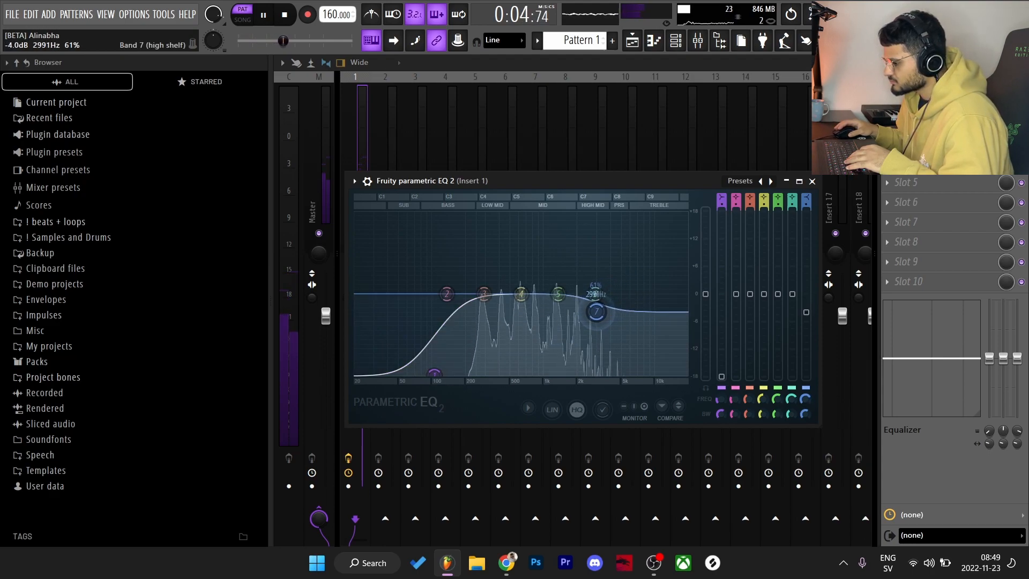
pyautogui.moveTo(596, 313); pyautogui.dragTo(592, 313)
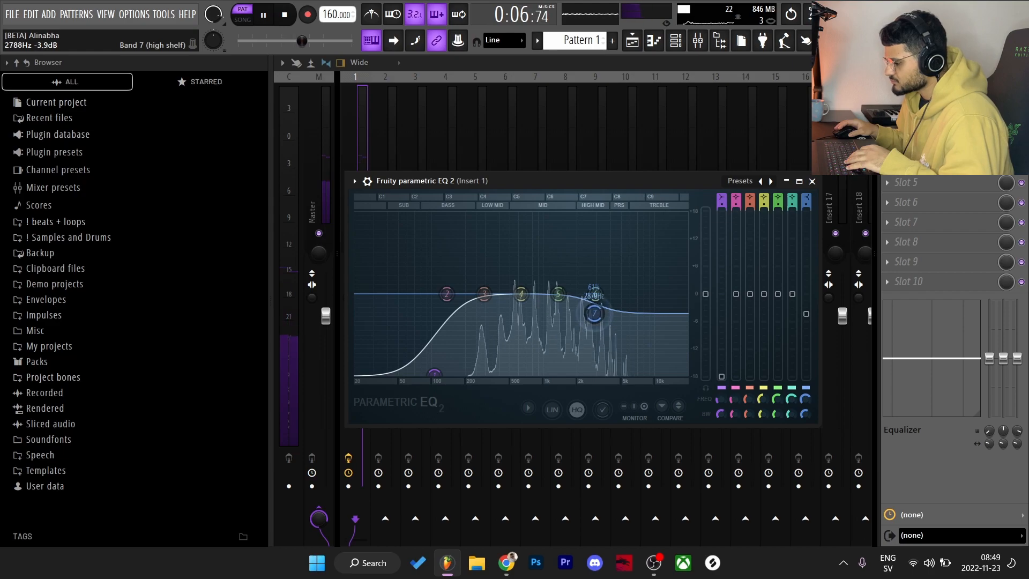
pyautogui.moveTo(592, 314); pyautogui.dragTo(595, 314)
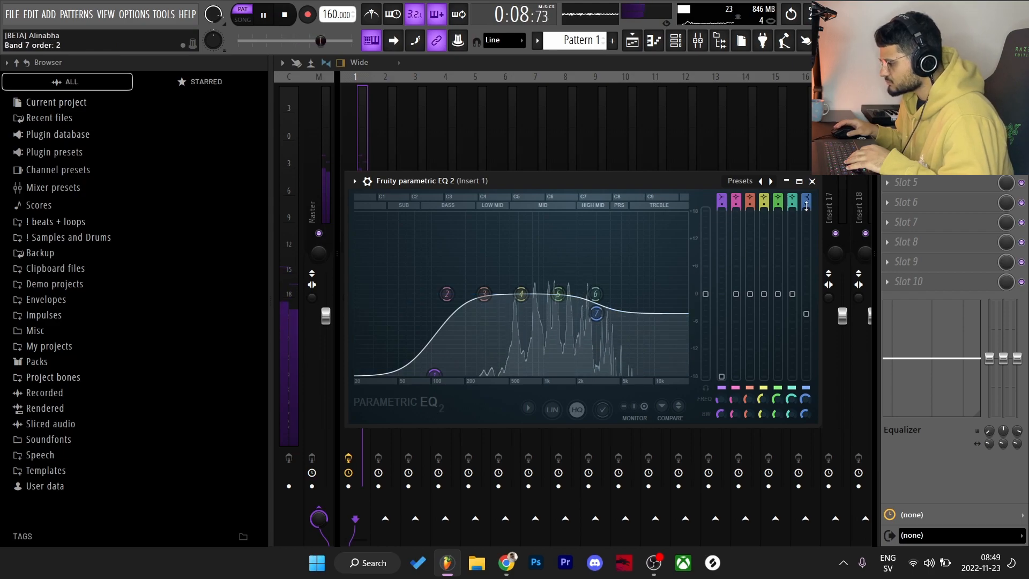
pyautogui.click(812, 181)
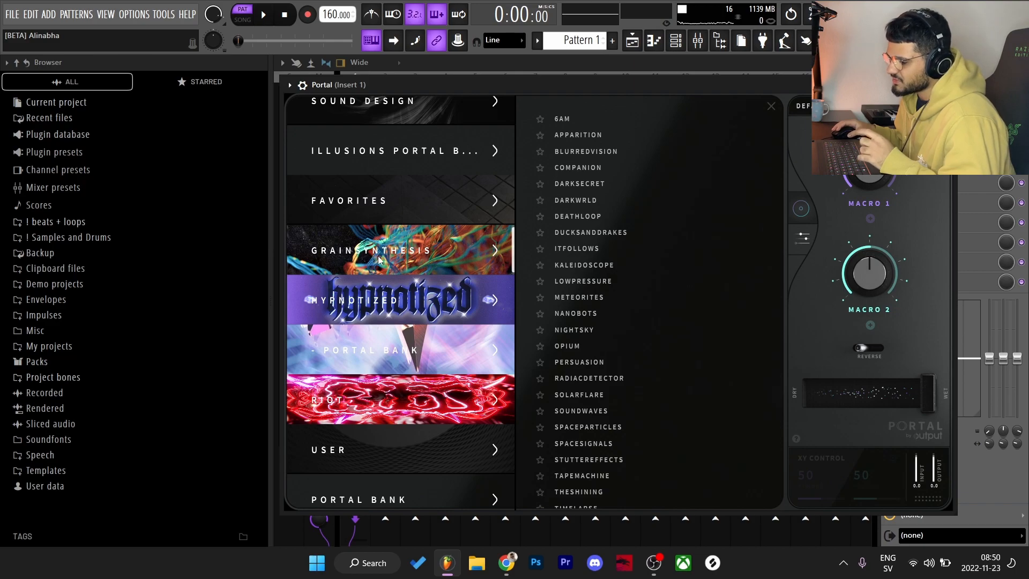
pyautogui.moveTo(613, 233)
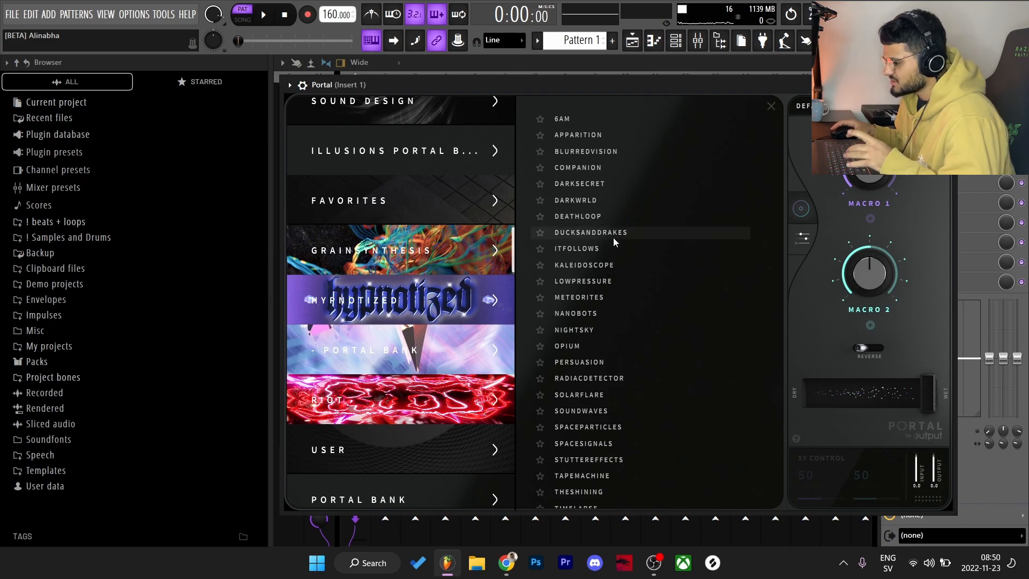
# Load the PERSUASION then STUTTEREFFECTS preset in Portal and bring its dry/wet back to 0%
pyautogui.click(583, 198)
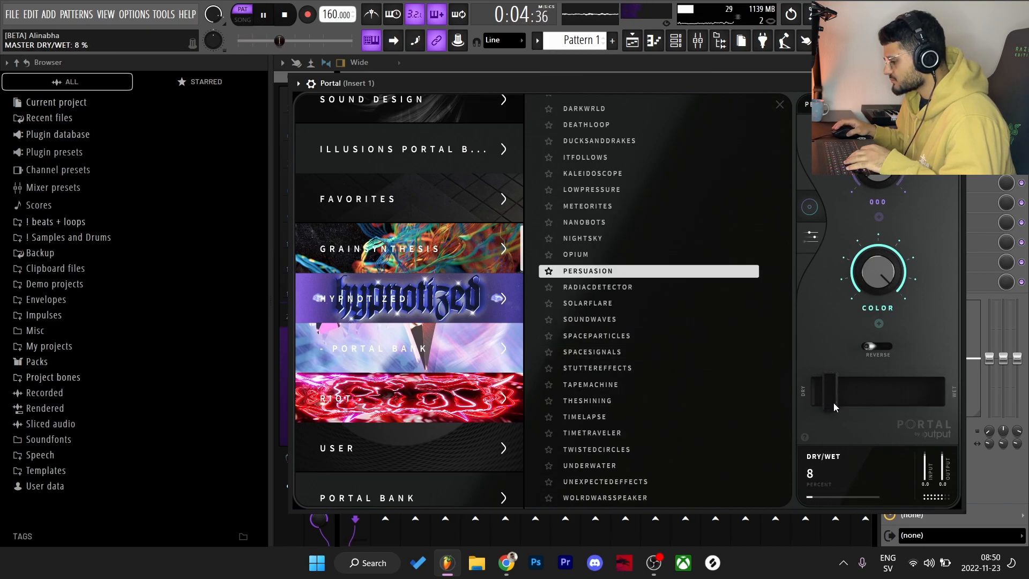
pyautogui.moveTo(834, 405); pyautogui.dragTo(939, 405)
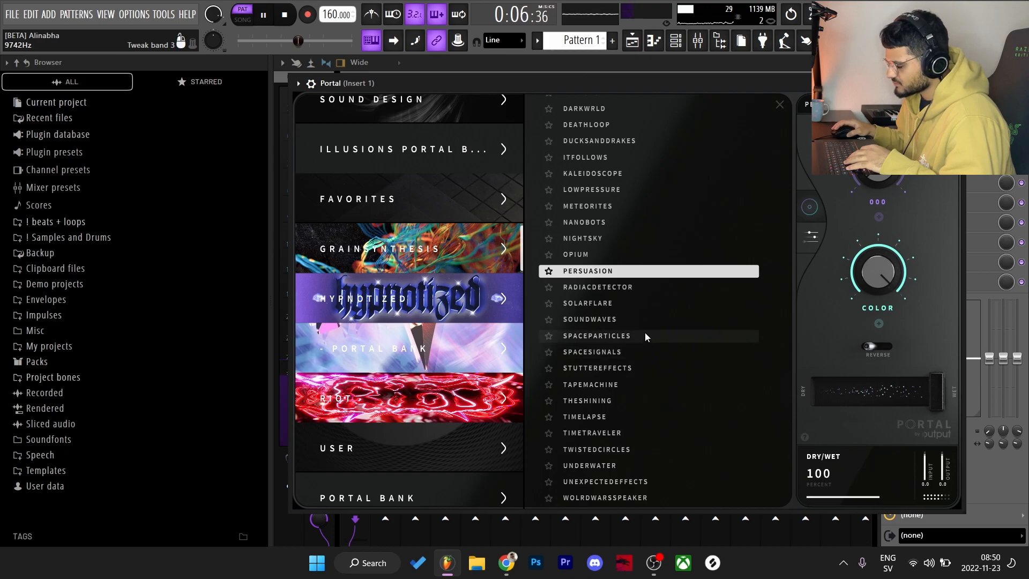
pyautogui.moveTo(931, 391); pyautogui.dragTo(846, 391)
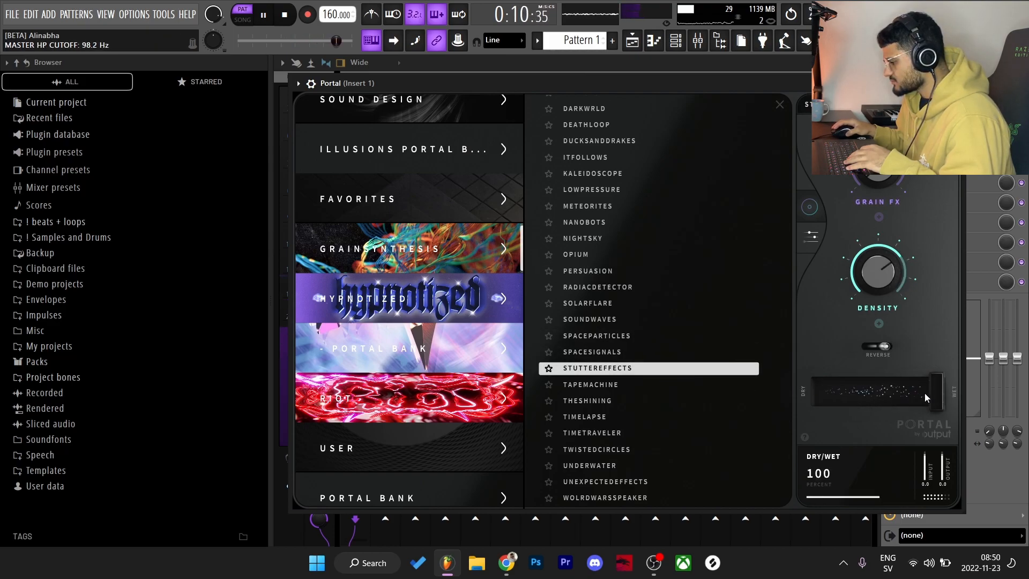
pyautogui.moveTo(928, 392); pyautogui.dragTo(905, 402)
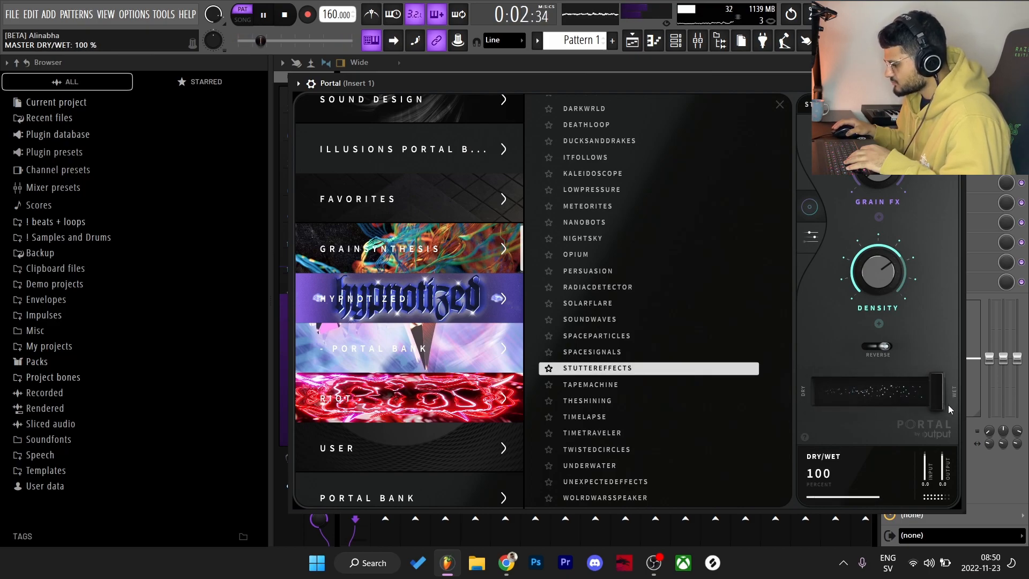
pyautogui.moveTo(918, 390); pyautogui.dragTo(820, 390)
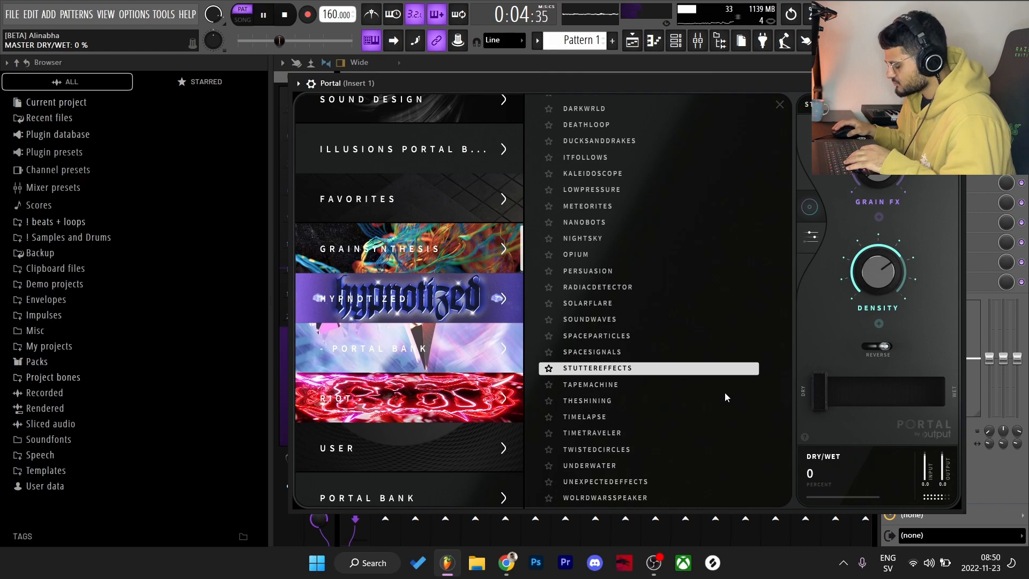
pyautogui.moveTo(758, 401)
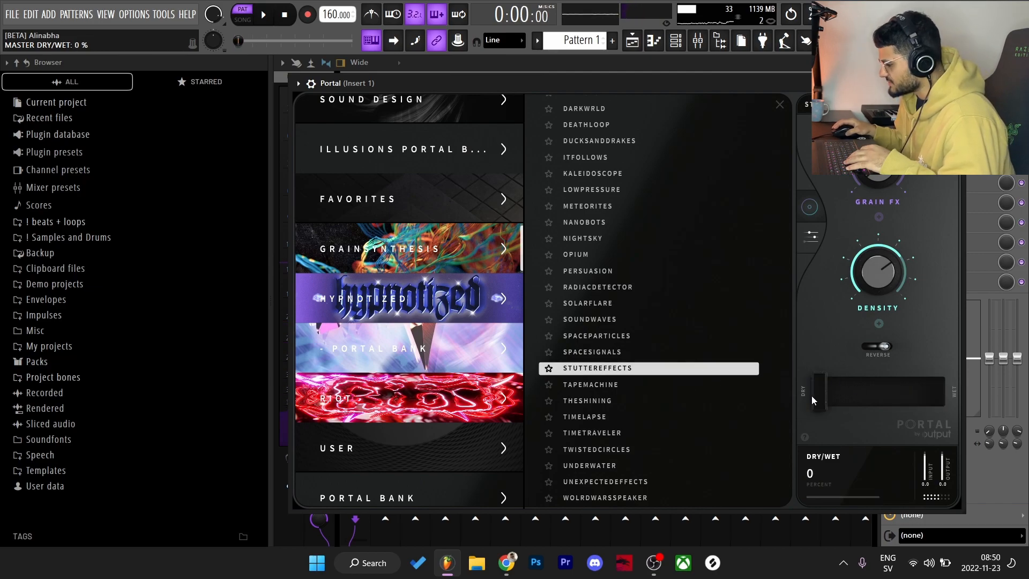
# Shape the Portal dry/wet automation into a square on-off pulse repeated across the playlist
pyautogui.click(163, 14)
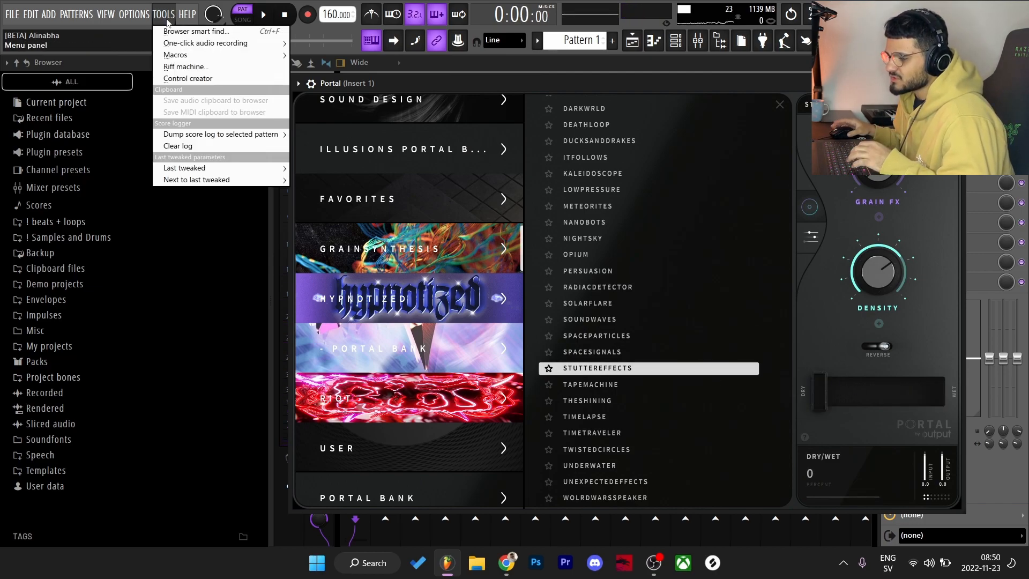
pyautogui.moveTo(185, 167)
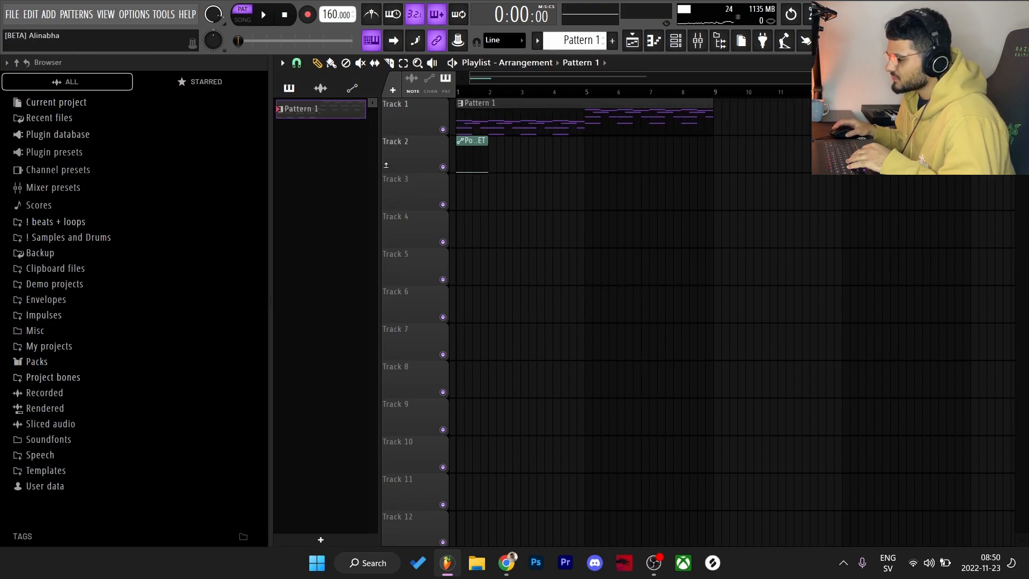
pyautogui.moveTo(489, 140); pyautogui.dragTo(755, 140)
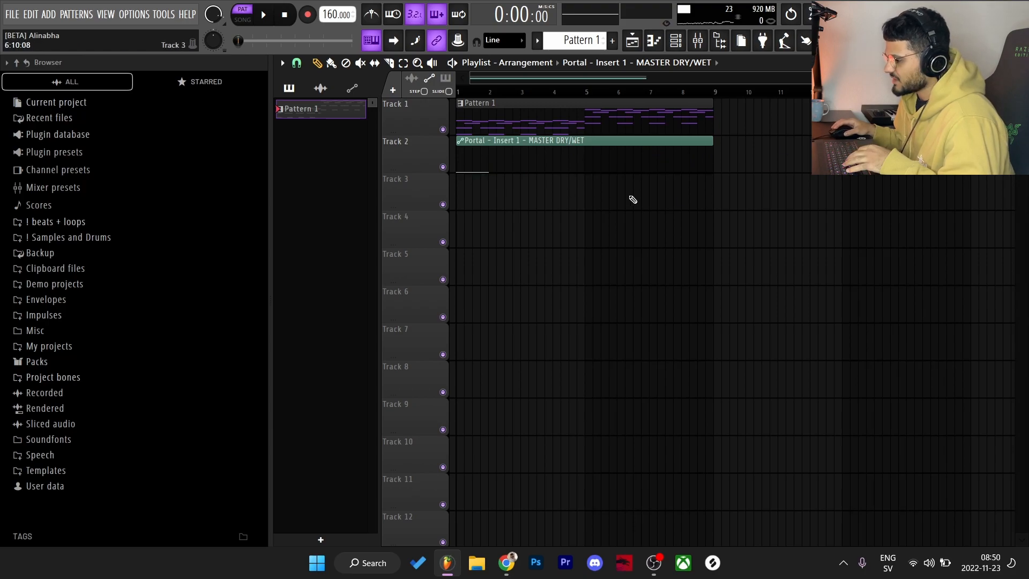
pyautogui.click(263, 14)
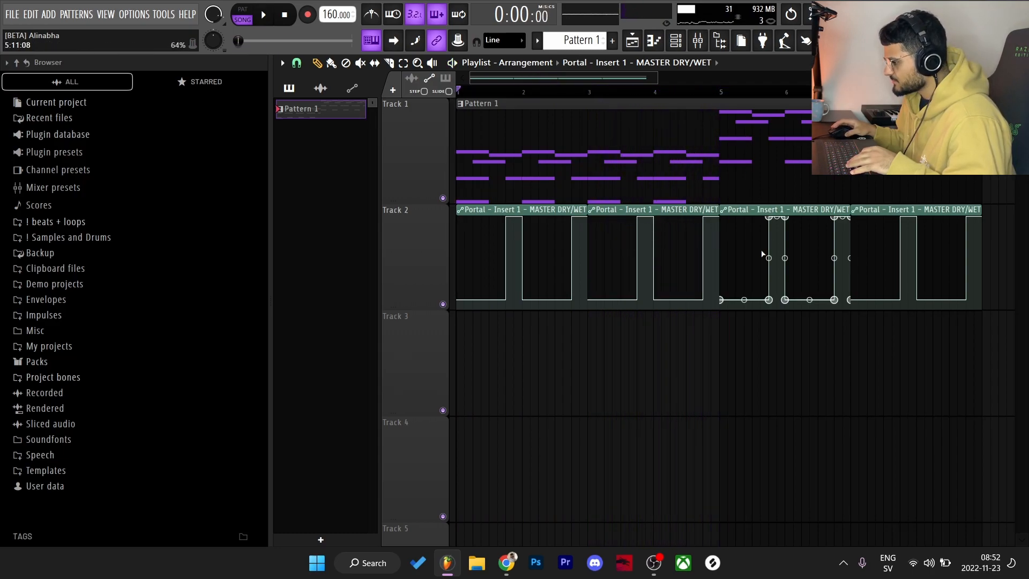
pyautogui.click(263, 14)
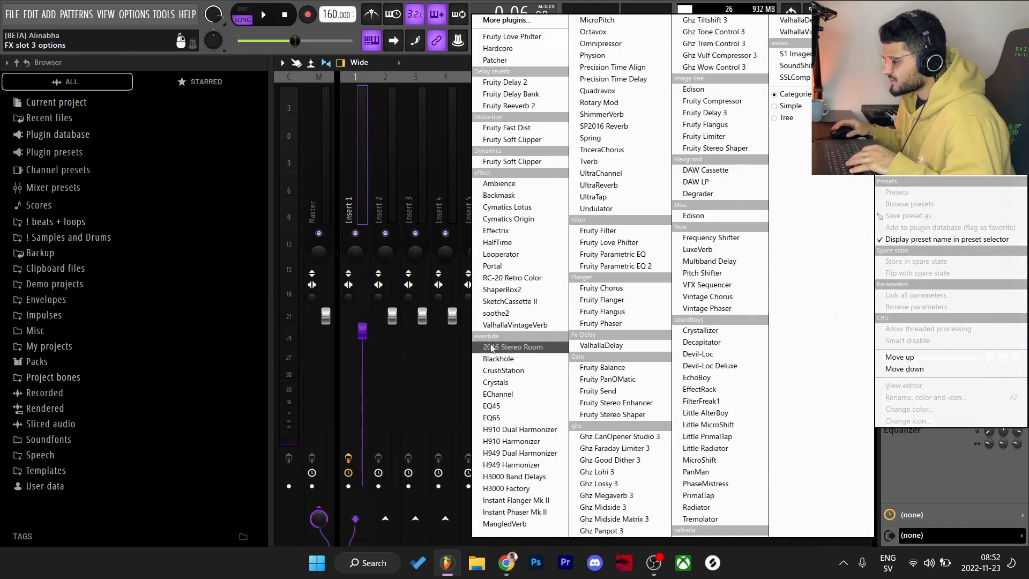
pyautogui.moveTo(600, 299)
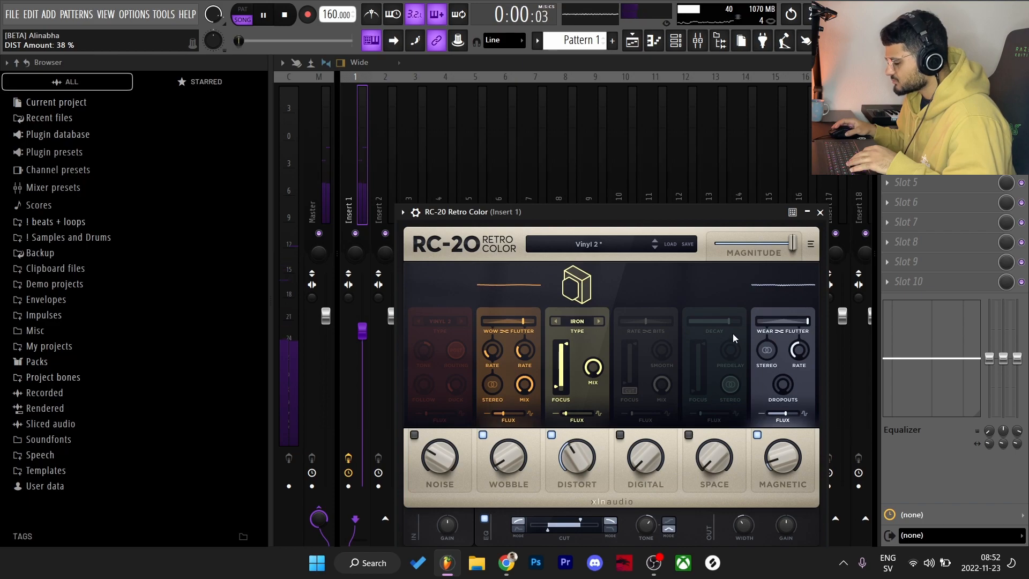
# Load the Vinyl 2 preset in RC-20 Retro Color with Distort at 38%
pyautogui.click(819, 213)
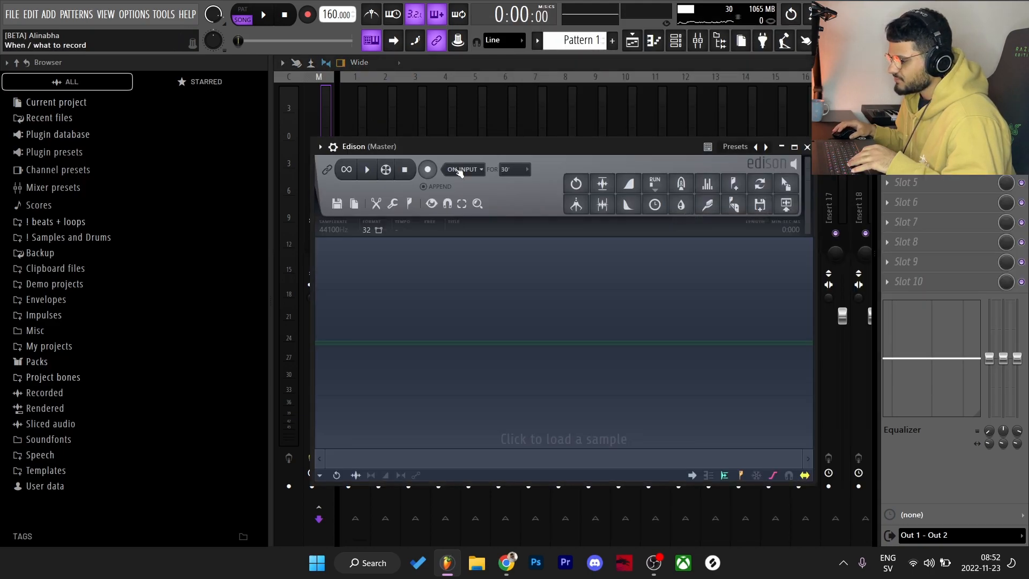
# Set Edison's record mode to On input to capture the loop playback
pyautogui.click(427, 170)
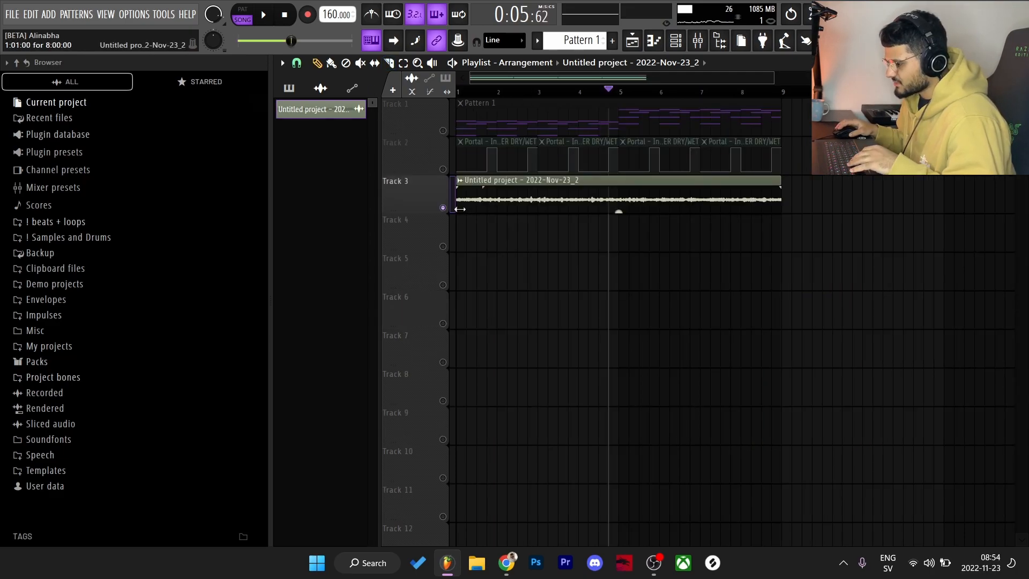
# Reverse the first Edison recording on Track 3 and slice it
pyautogui.rightClick(553, 253)
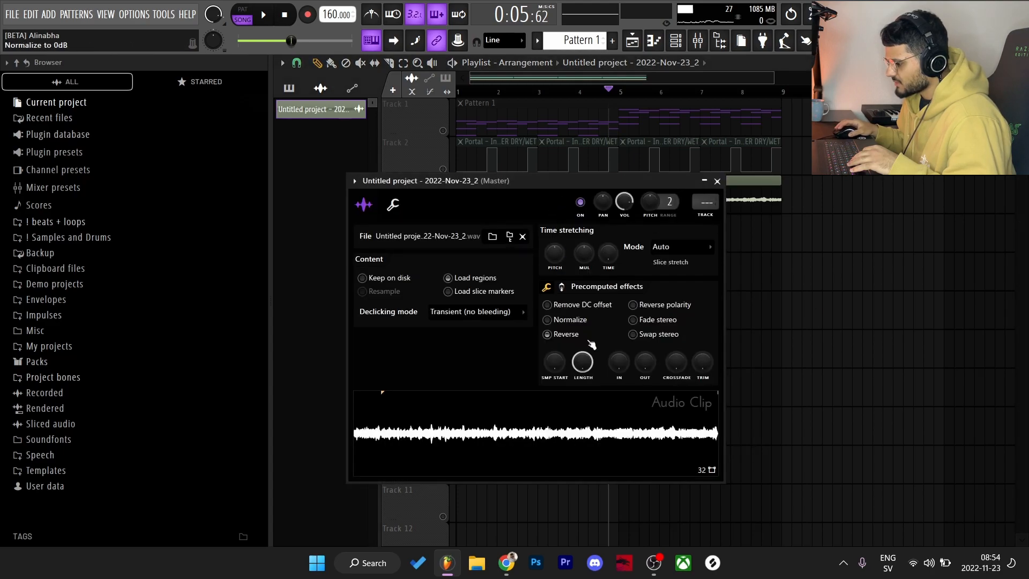
pyautogui.click(717, 180)
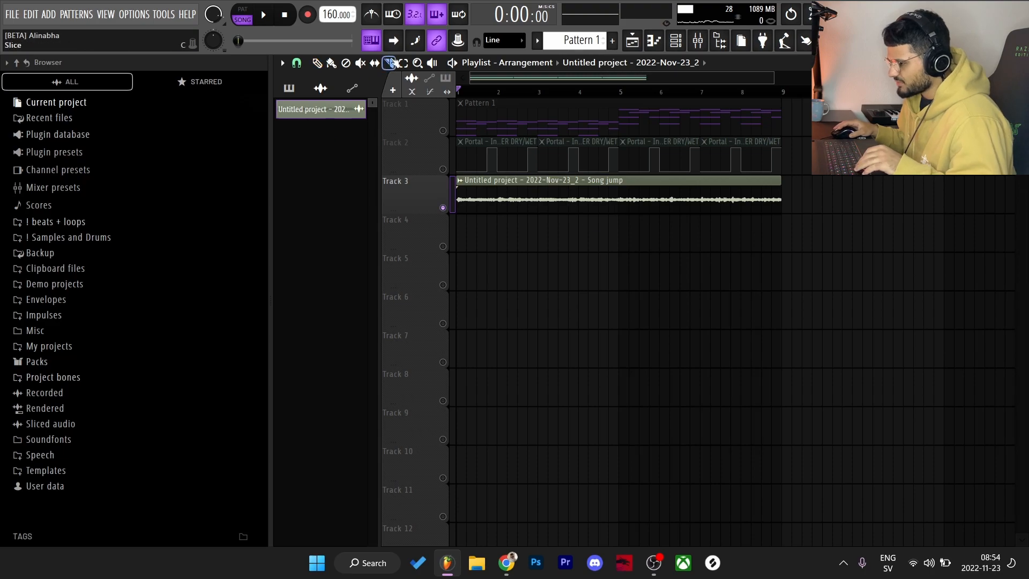
pyautogui.click(390, 62)
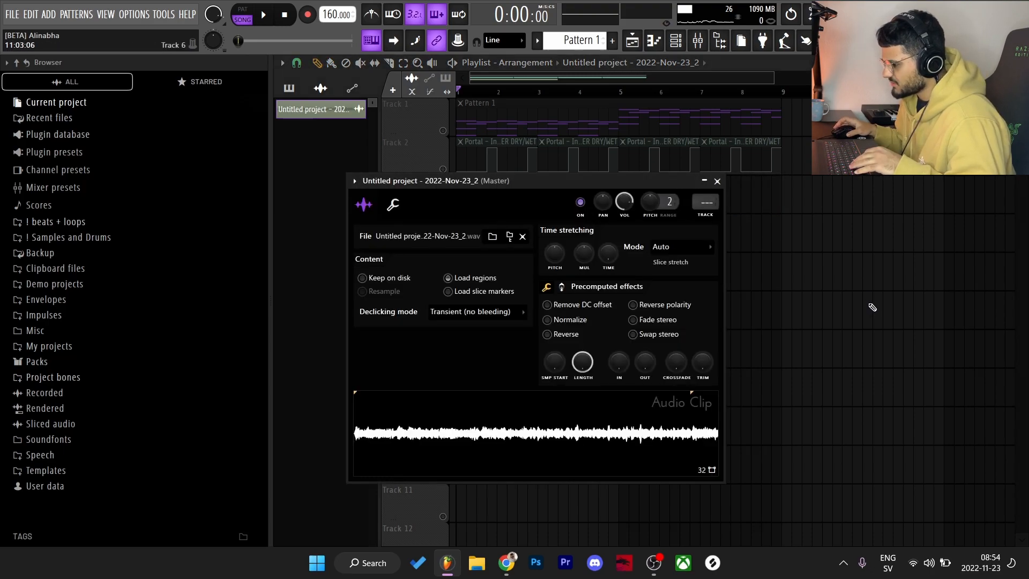
pyautogui.click(717, 180)
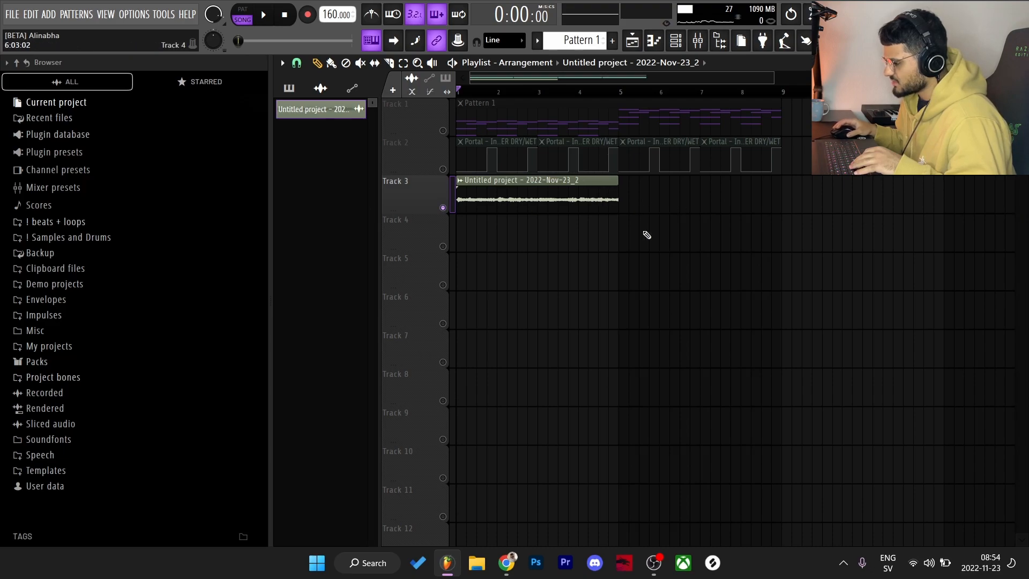
pyautogui.moveTo(706, 244)
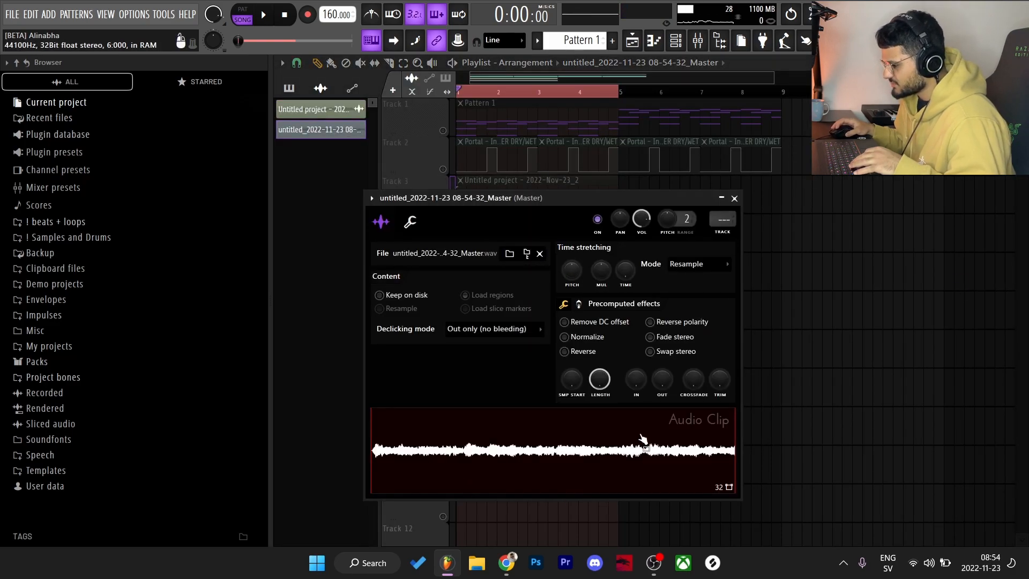
# Make the new recording play reversed as well
pyautogui.click(564, 351)
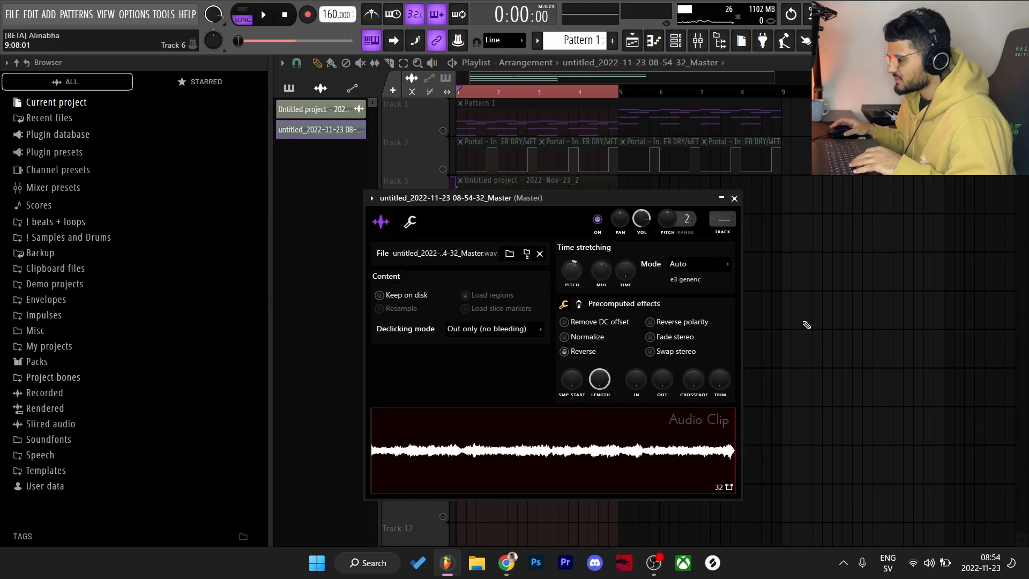
pyautogui.click(263, 14)
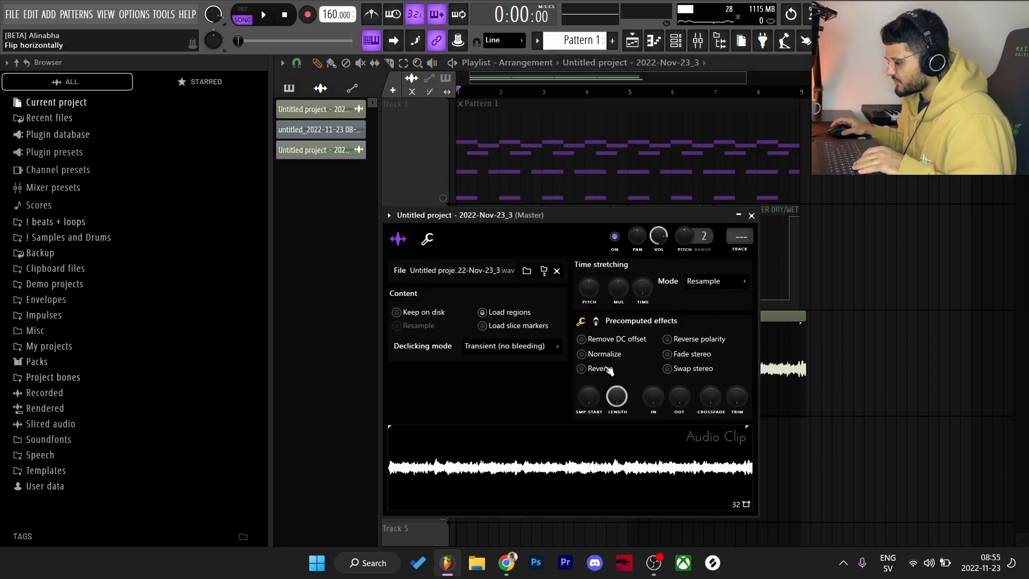
# Reverse the third recording and place it at bar 1 on Track 3 spanning eight bars
pyautogui.click(750, 215)
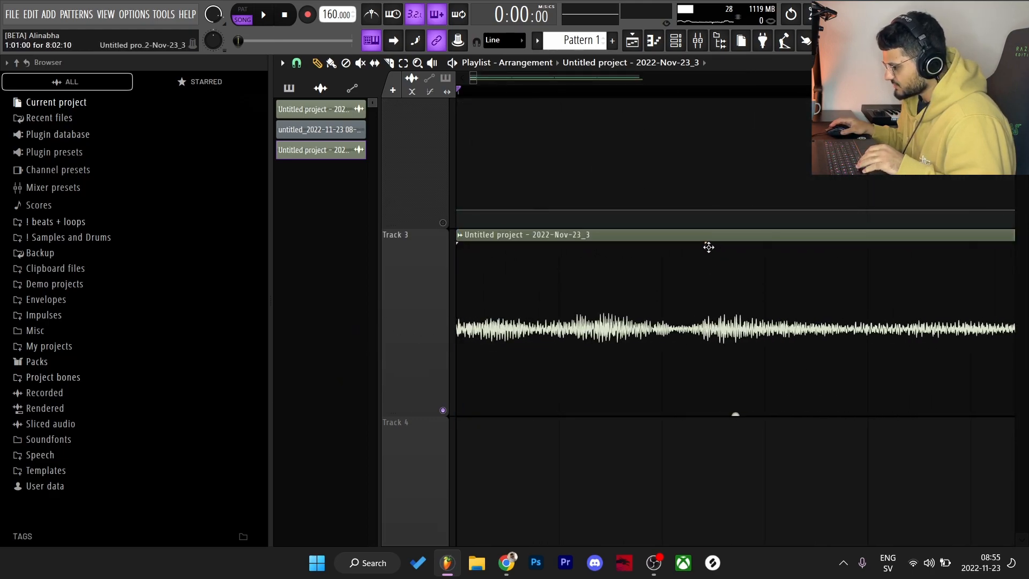
pyautogui.moveTo(457, 296); pyautogui.dragTo(542, 296)
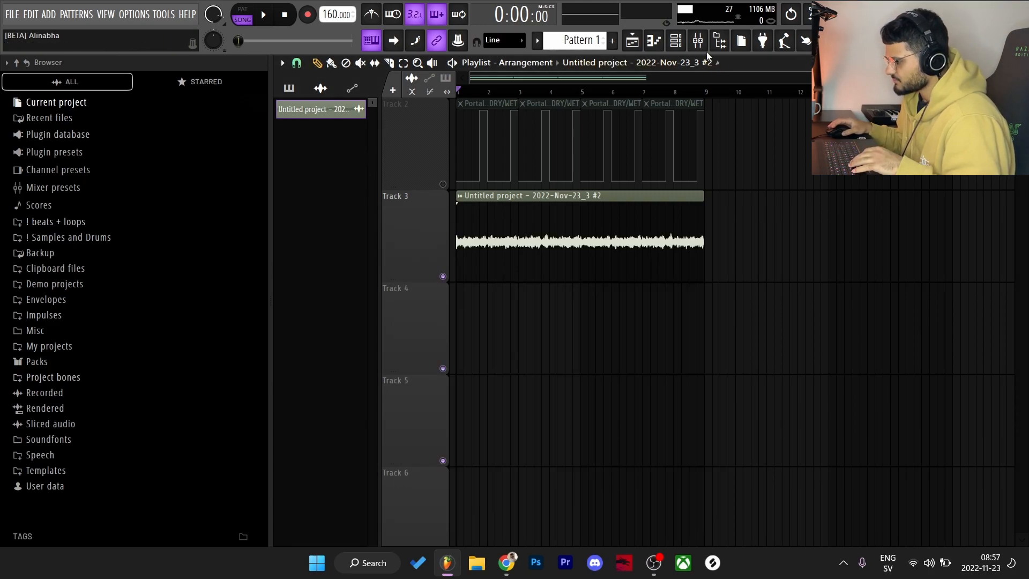
# Set the Track 3 clip to Stretch mode and adjust its time stretching
pyautogui.click(697, 39)
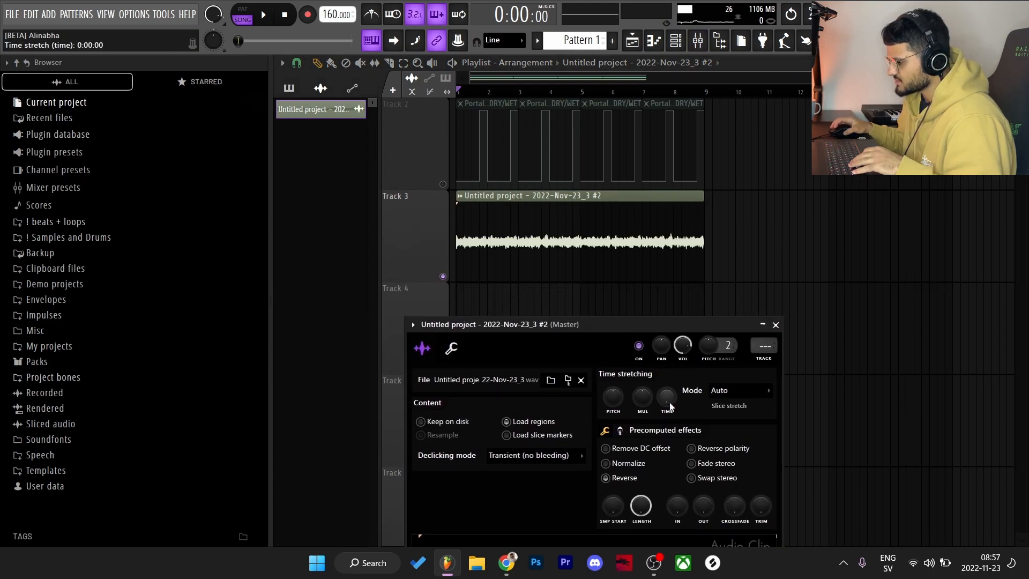
pyautogui.click(263, 14)
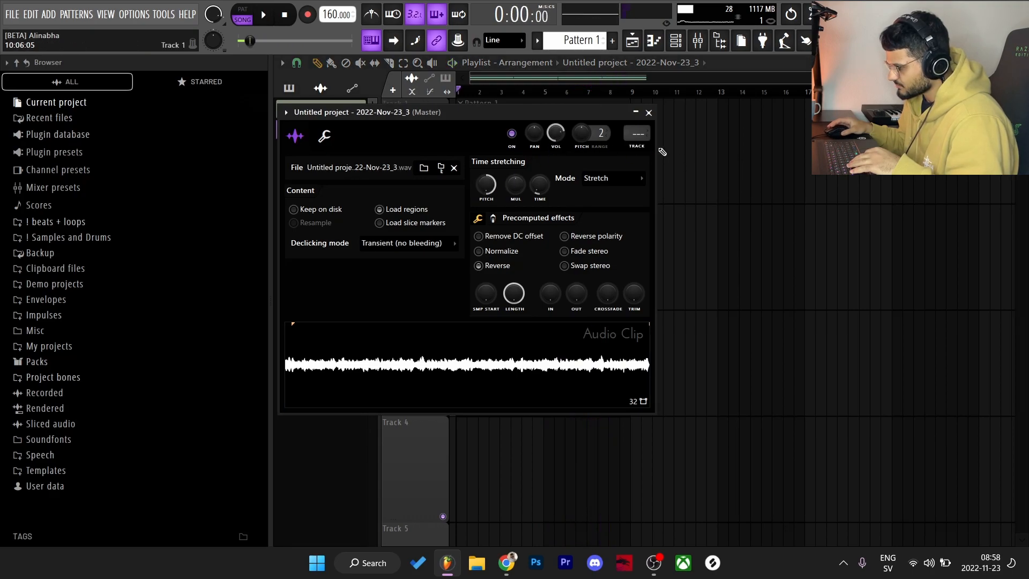
pyautogui.click(649, 112)
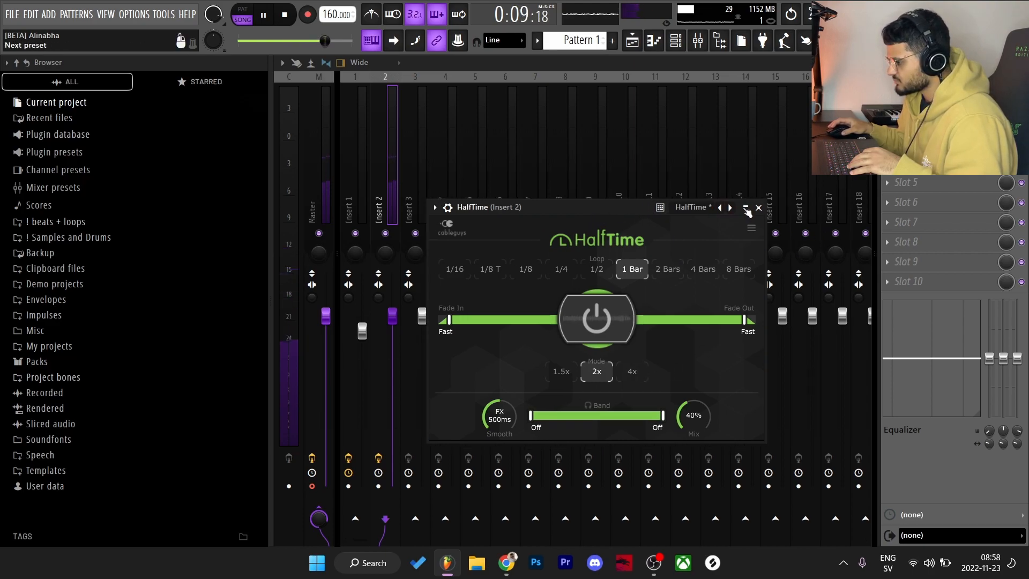
# Add Fruity Parametric EQ 2 to Insert 2 and pull its low shelf down around 85 Hz
pyautogui.click(758, 207)
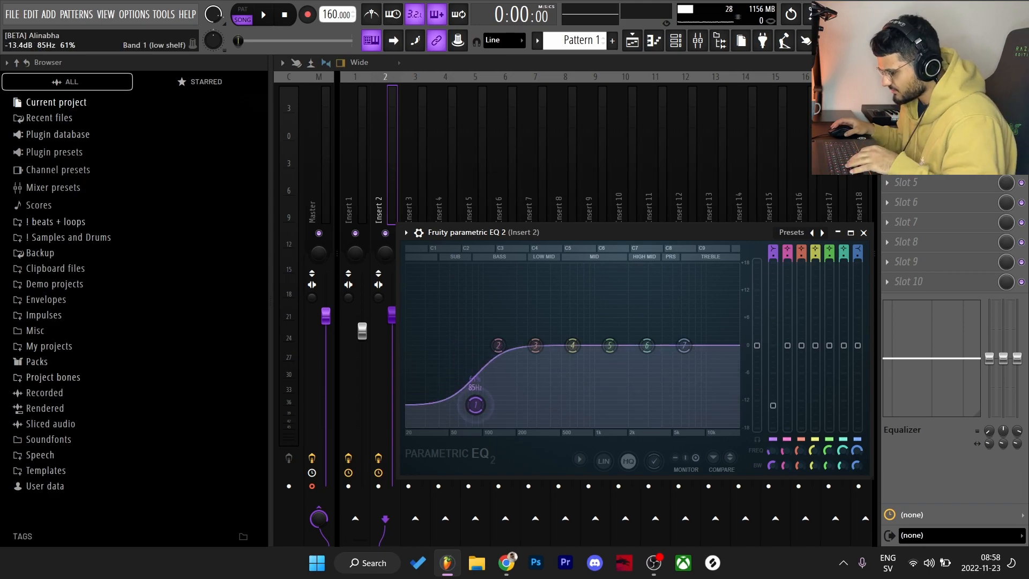
pyautogui.click(262, 14)
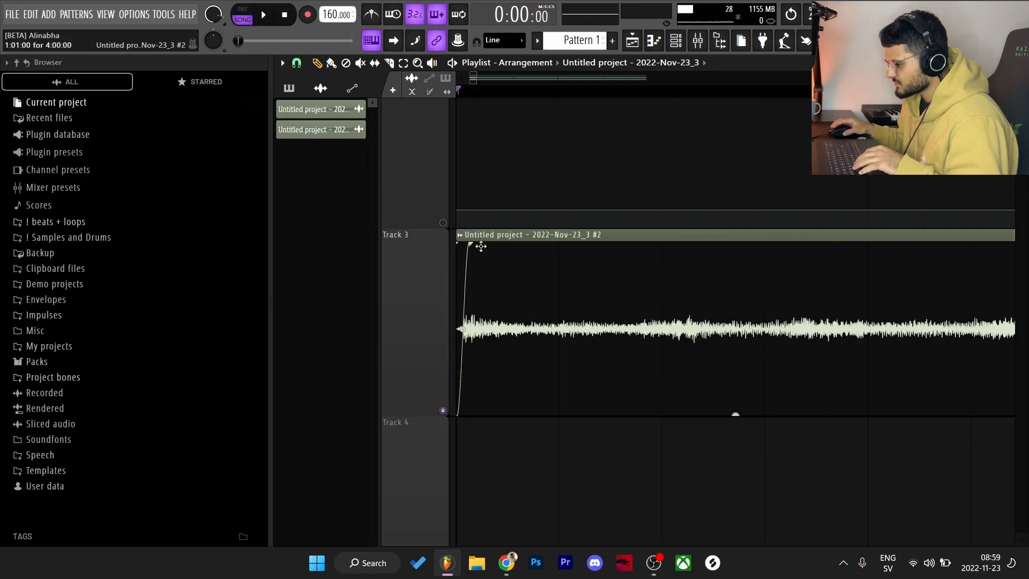
# Fade in the Track 3 clip, paint a second clip after it, and go to pick a third Insert 2 effect
pyautogui.click(263, 14)
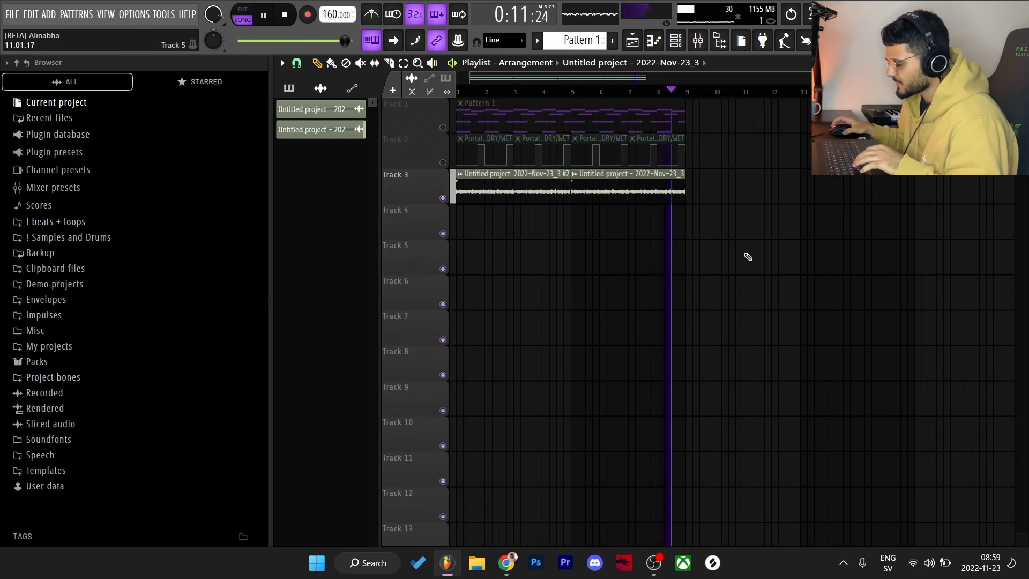
pyautogui.click(696, 40)
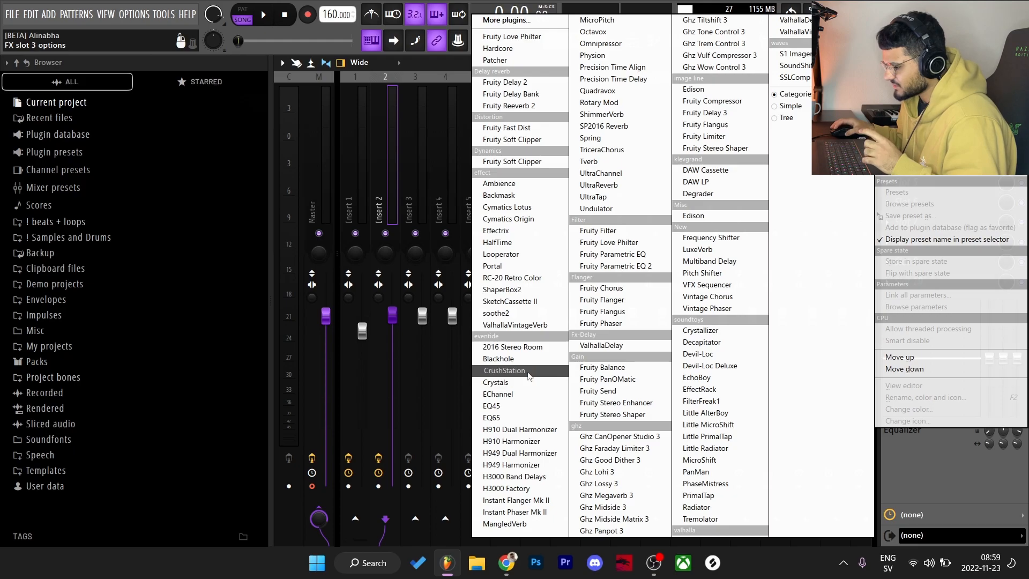
# Load Eventide Crystals on Insert 2 and shape its Mix level automation into stepped playlist clips
pyautogui.click(495, 382)
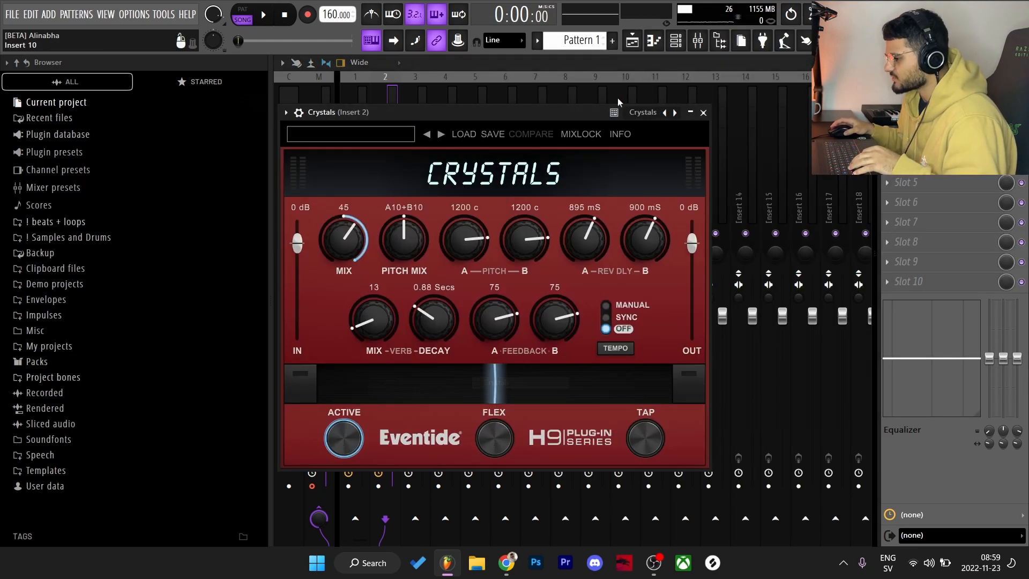
pyautogui.click(703, 113)
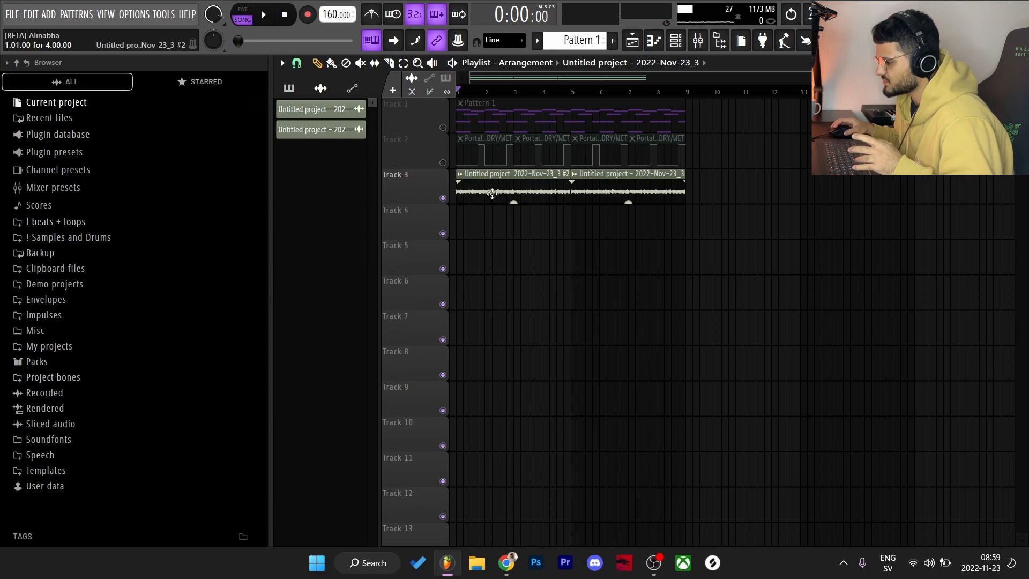
pyautogui.click(371, 40)
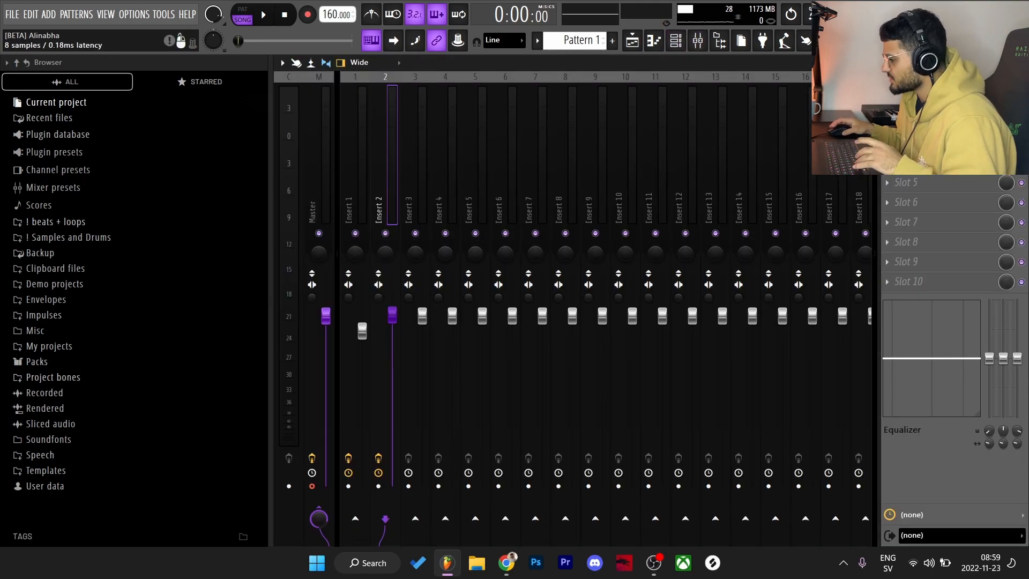
pyautogui.click(415, 210)
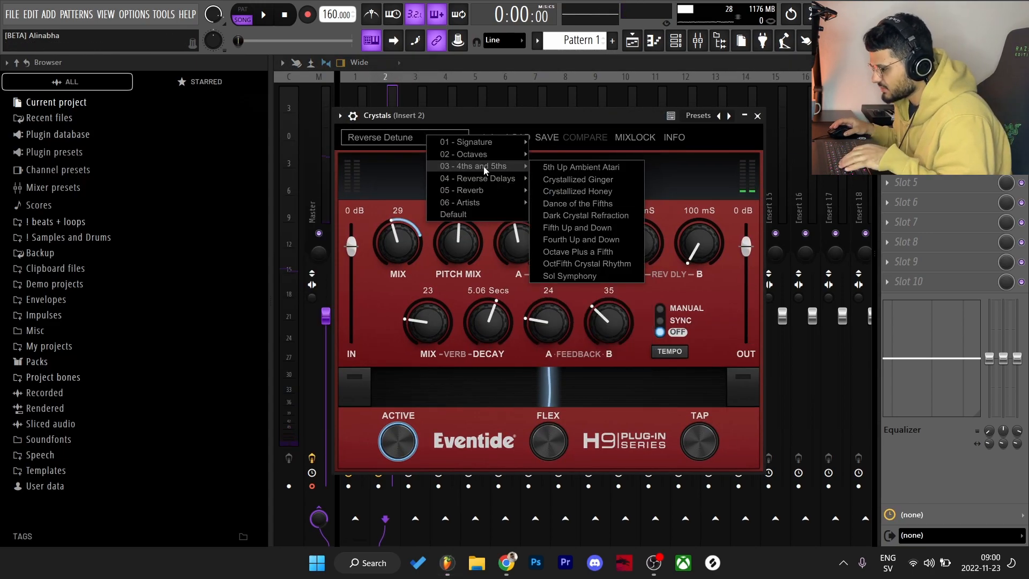
pyautogui.moveTo(463, 153)
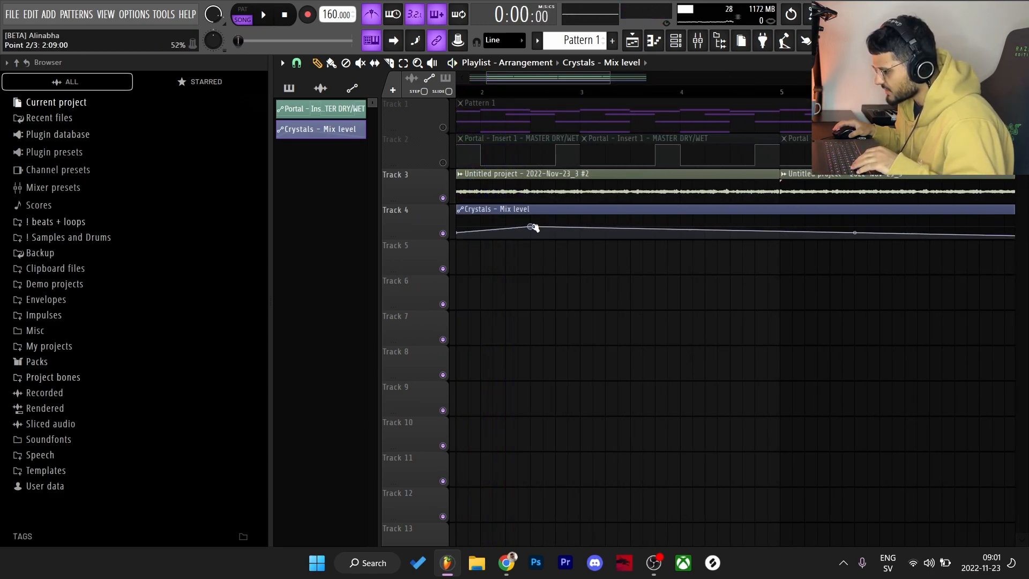
pyautogui.moveTo(532, 227); pyautogui.dragTo(532, 234)
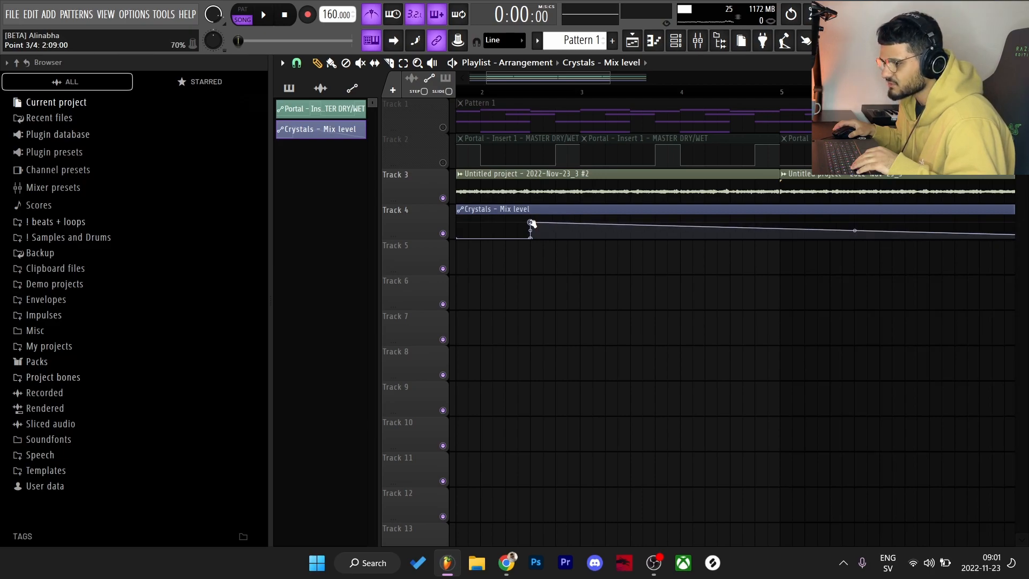
pyautogui.click(263, 14)
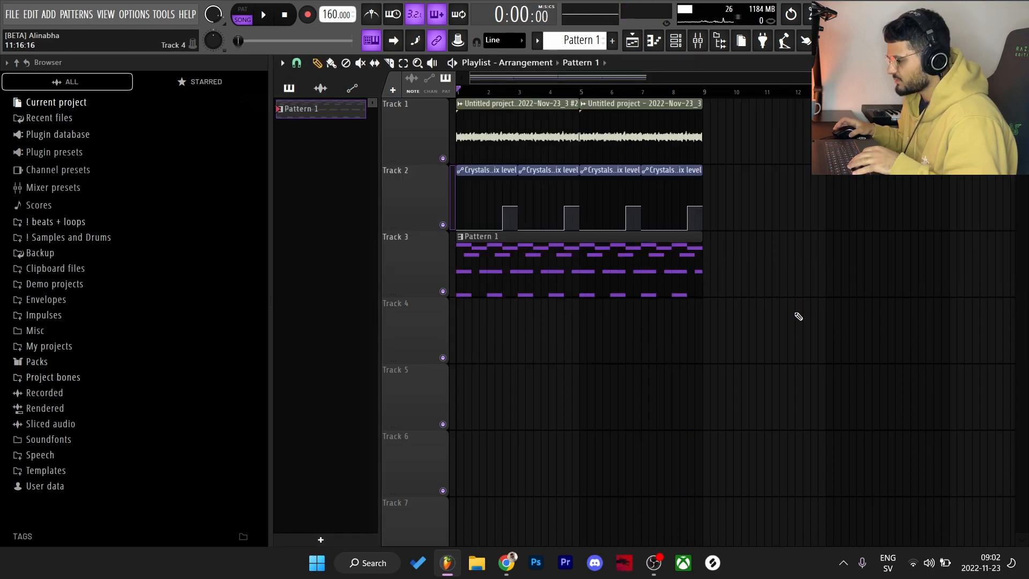
# Audition the arrangement, raise the tempo from 160 to 170 BPM, and show the channel rack
pyautogui.click(262, 14)
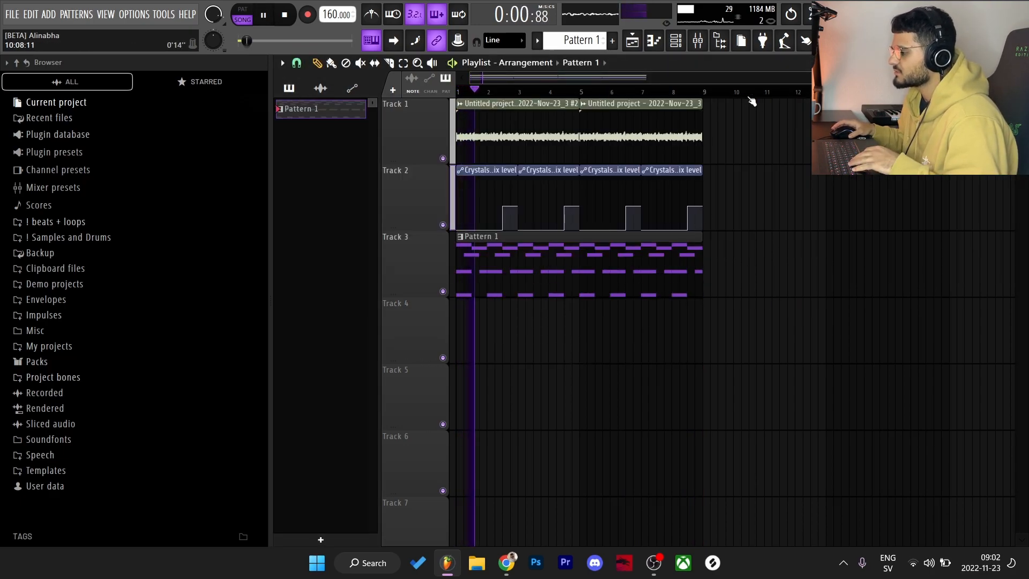
pyautogui.click(283, 14)
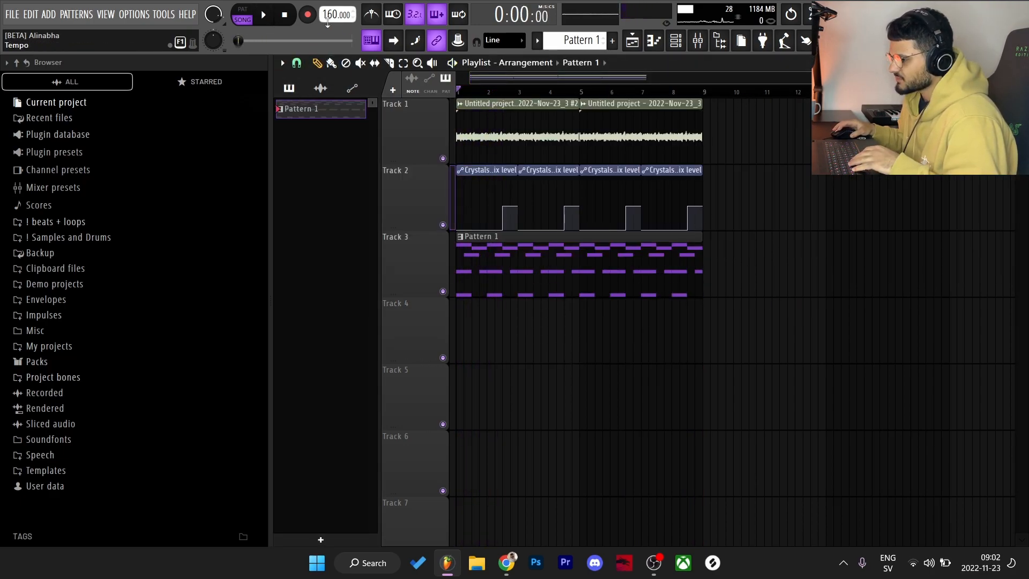
pyautogui.moveTo(336, 14); pyautogui.dragTo(336, 3)
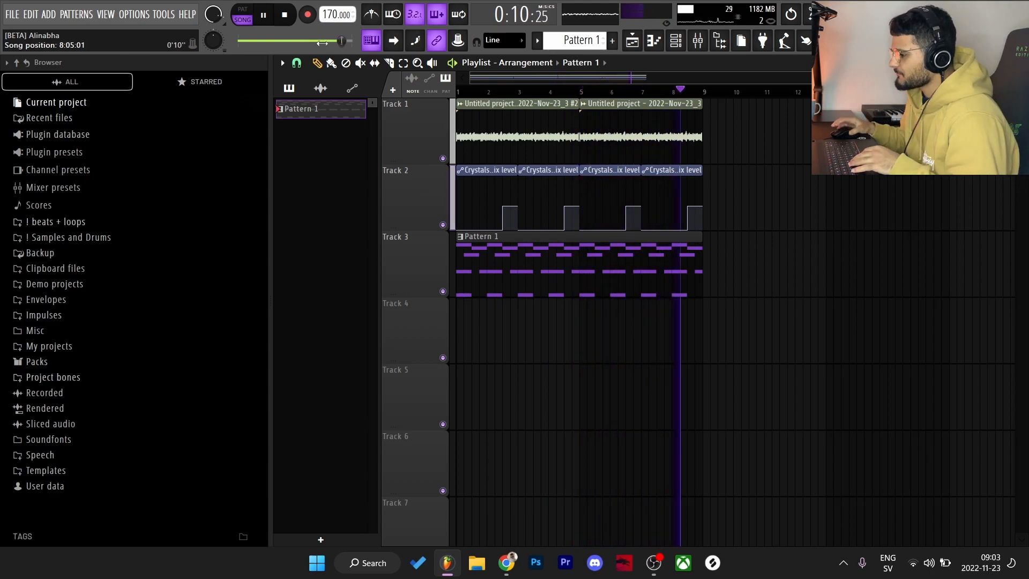
pyautogui.click(676, 41)
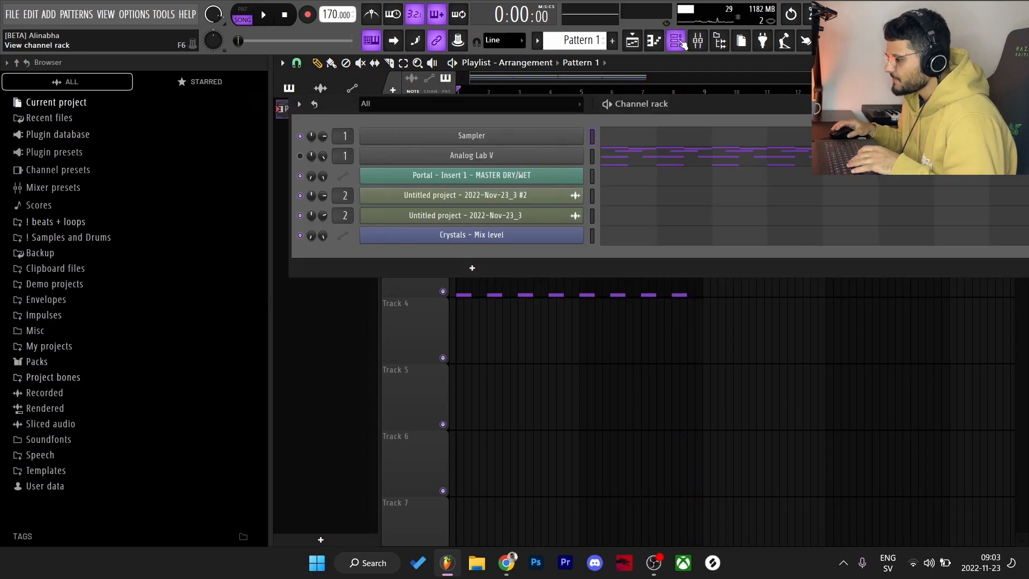
# Add an Omnisphere channel and limit its patch browser to the Omnisphere Library
pyautogui.click(471, 268)
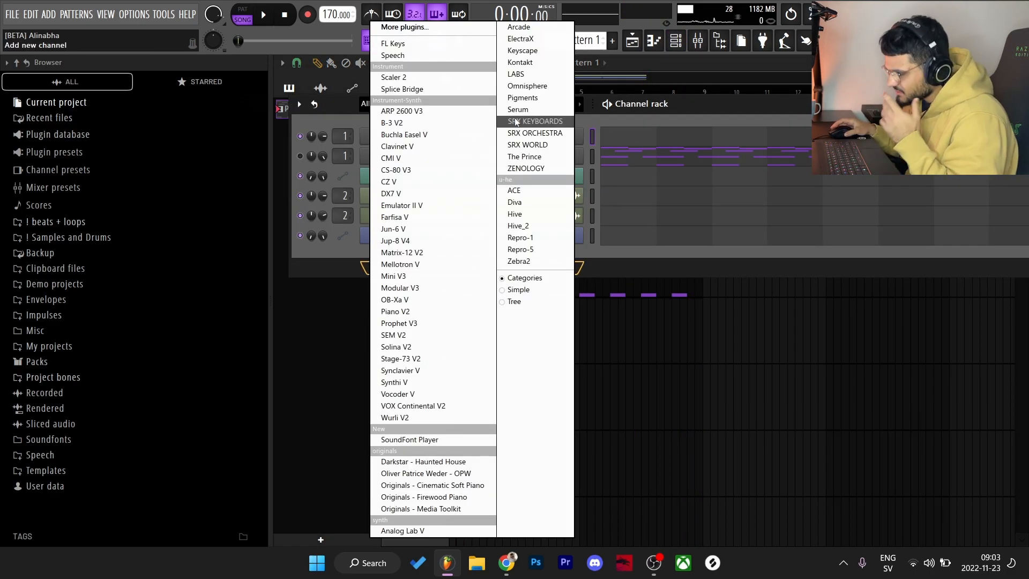
pyautogui.moveTo(526, 85)
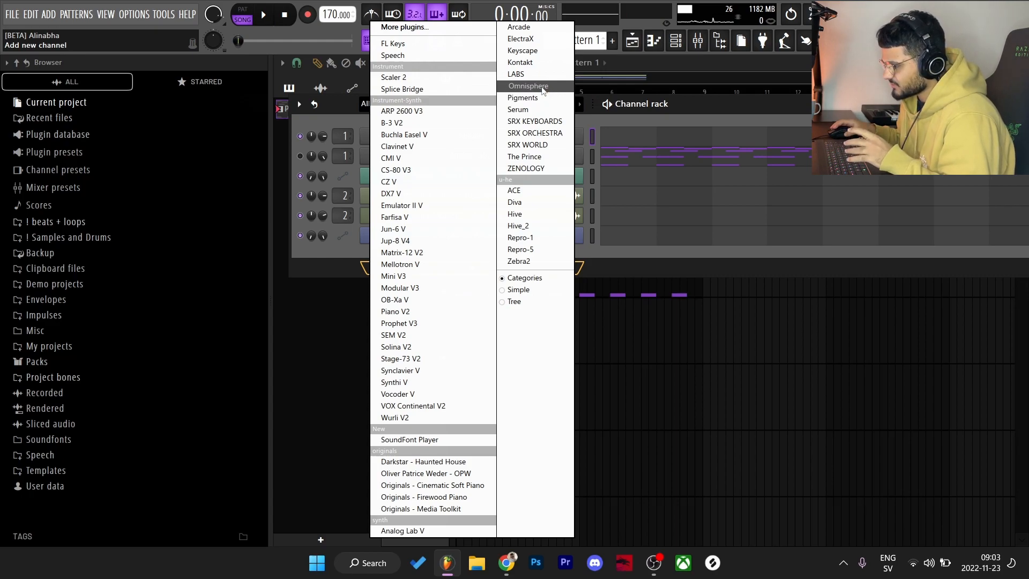
pyautogui.moveTo(685, 173)
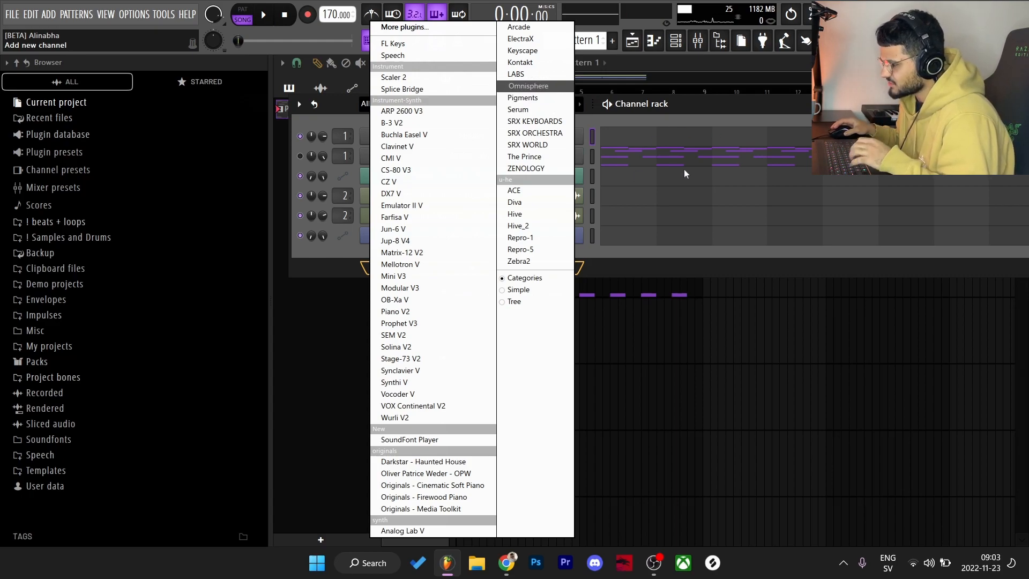
pyautogui.click(527, 86)
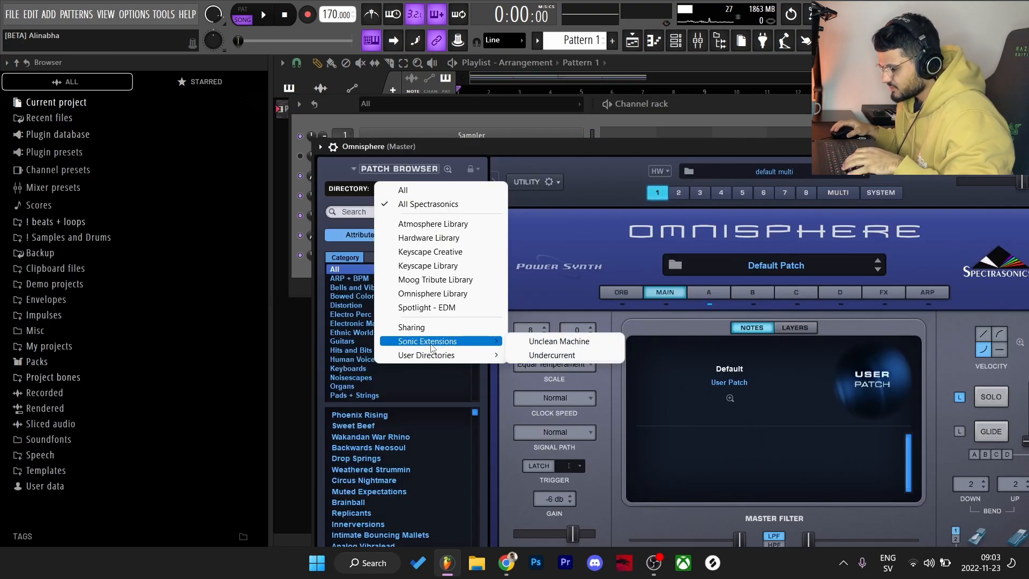
pyautogui.moveTo(433, 294)
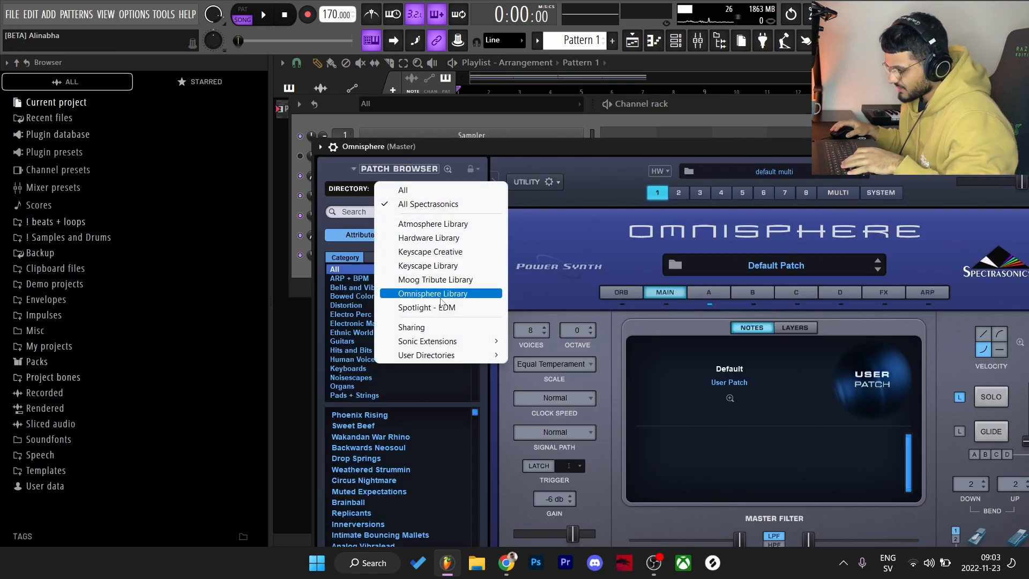
pyautogui.click(430, 251)
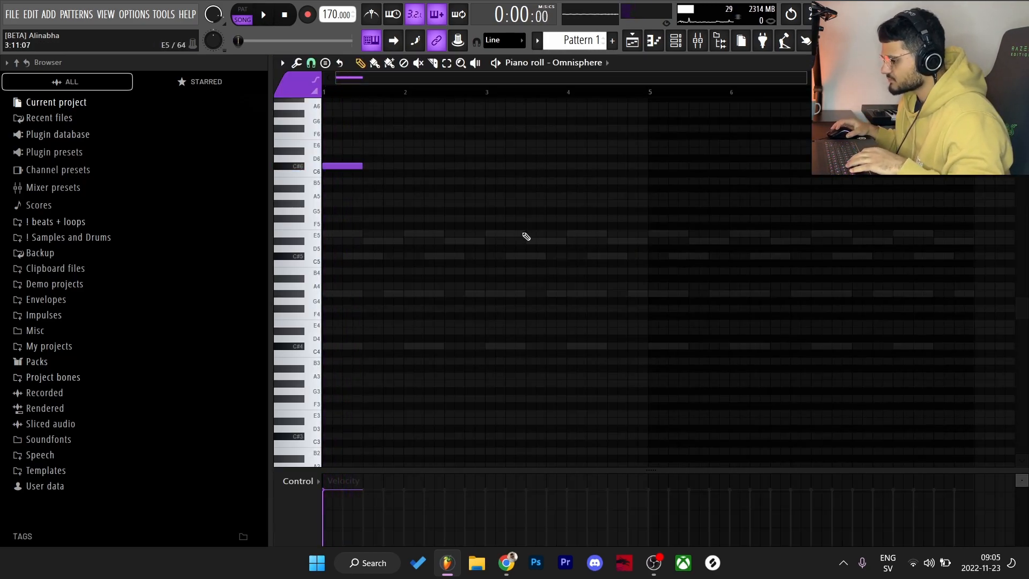
# Move the single Omnisphere note up to A5, play it back, and go to the mixer
pyautogui.click(263, 14)
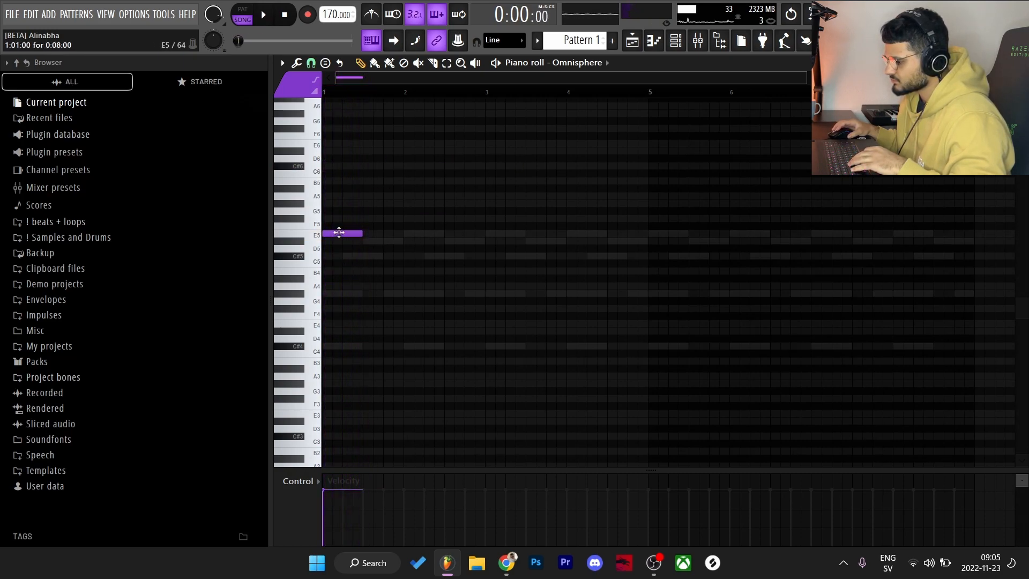
pyautogui.moveTo(341, 232); pyautogui.dragTo(341, 203)
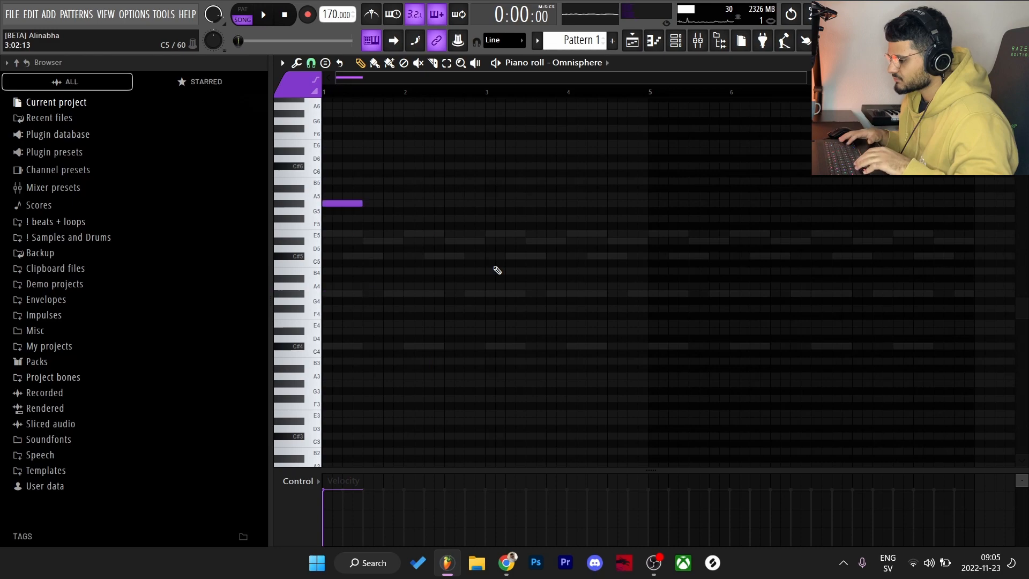
pyautogui.click(263, 14)
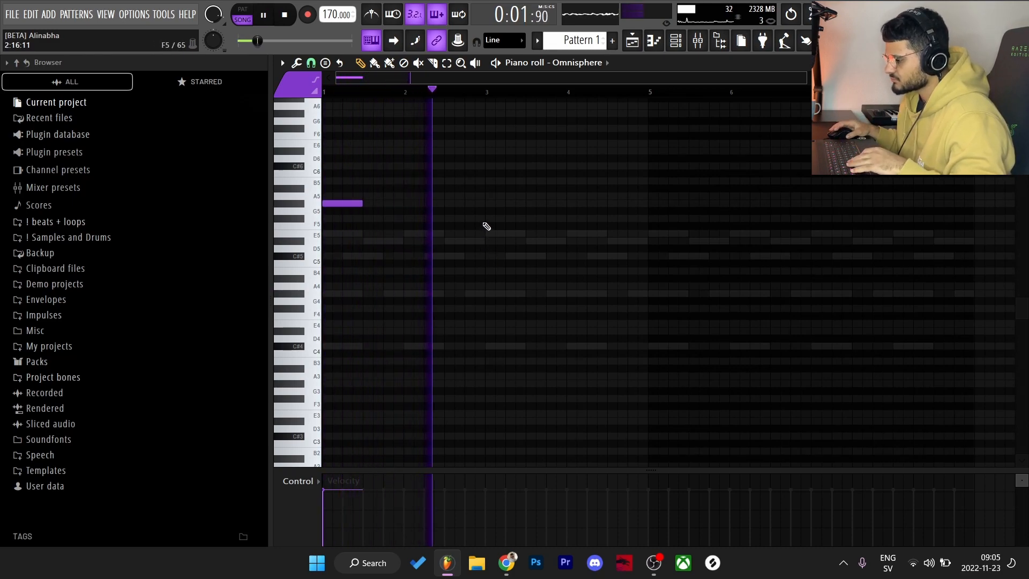
pyautogui.click(503, 203)
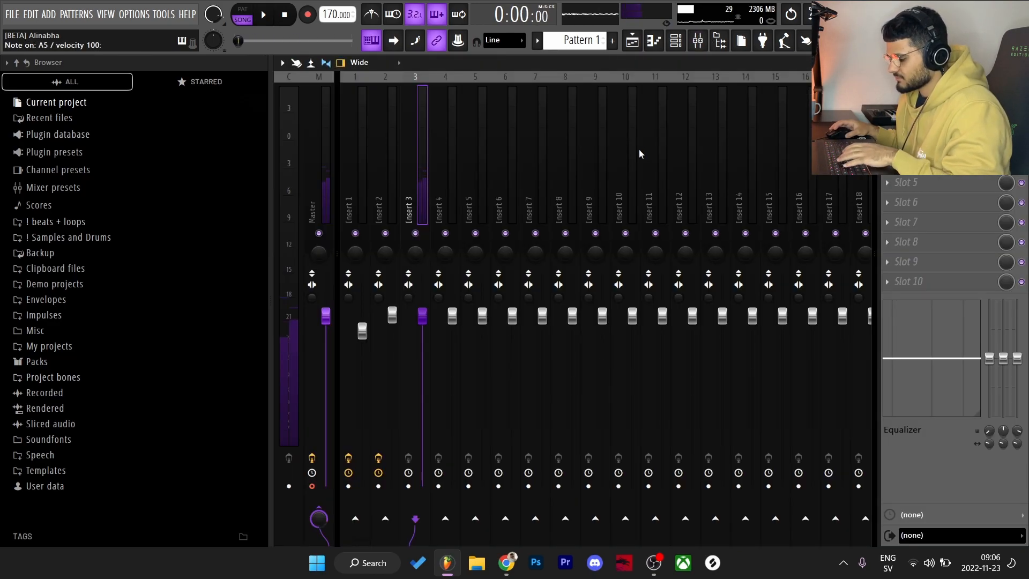
# Load EchoBoy on Insert 3 with 1/16 echo time and adjusted feedback, then set PanMan's panning rate
pyautogui.moveTo(424, 316); pyautogui.dragTo(423, 322)
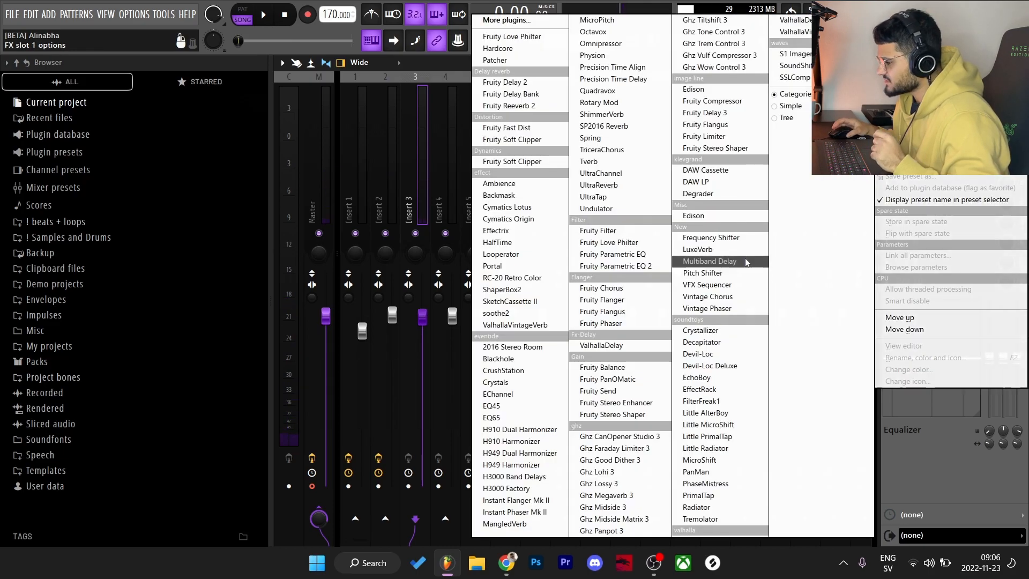
pyautogui.moveTo(698, 193)
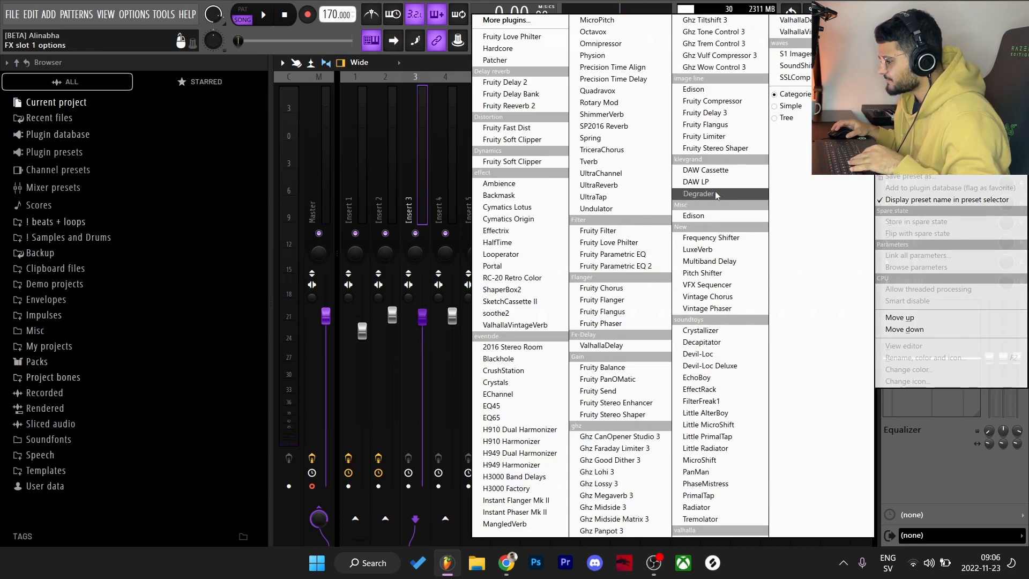
pyautogui.moveTo(697, 377)
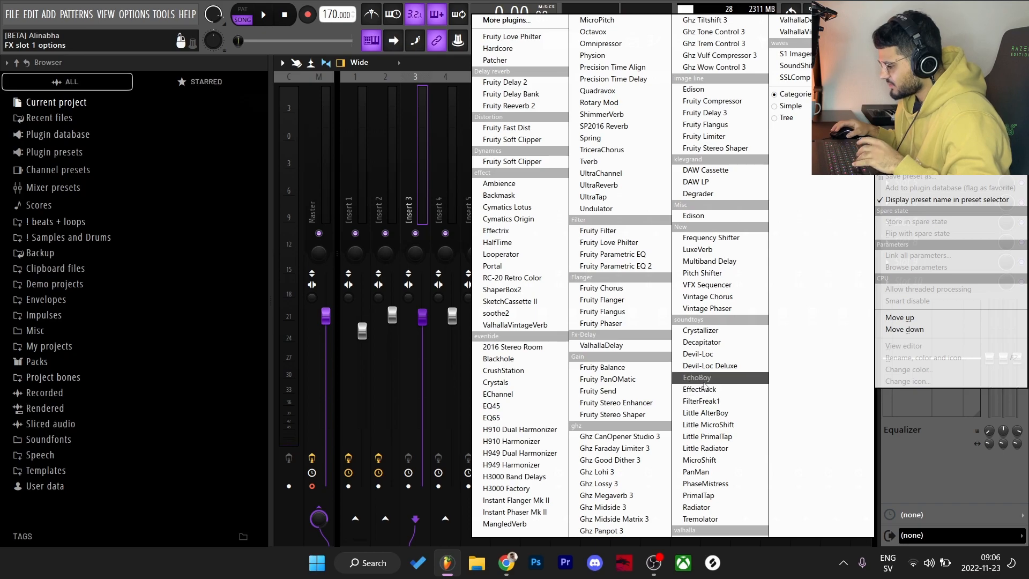
pyautogui.click(697, 378)
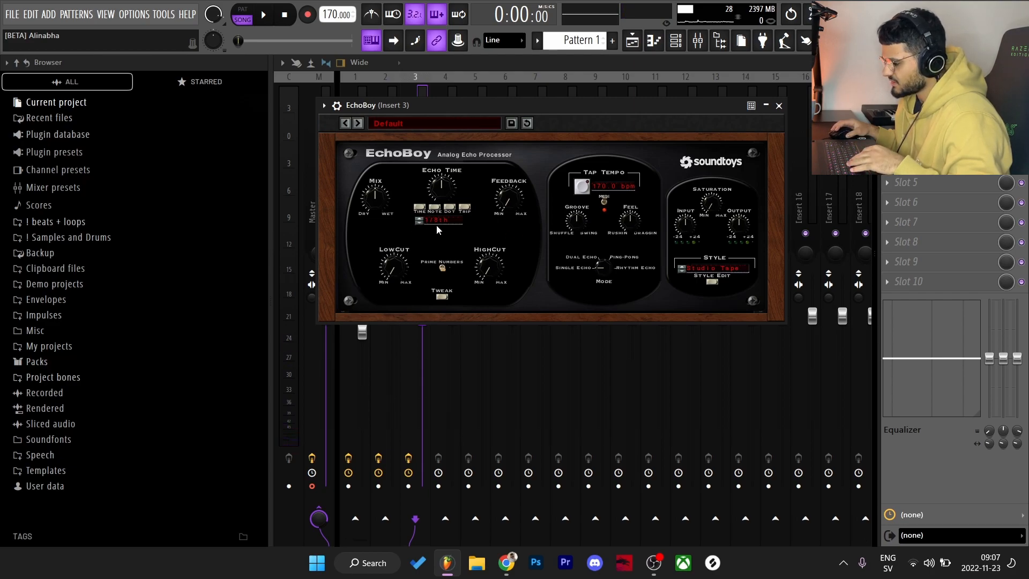
pyautogui.moveTo(505, 197); pyautogui.dragTo(505, 194)
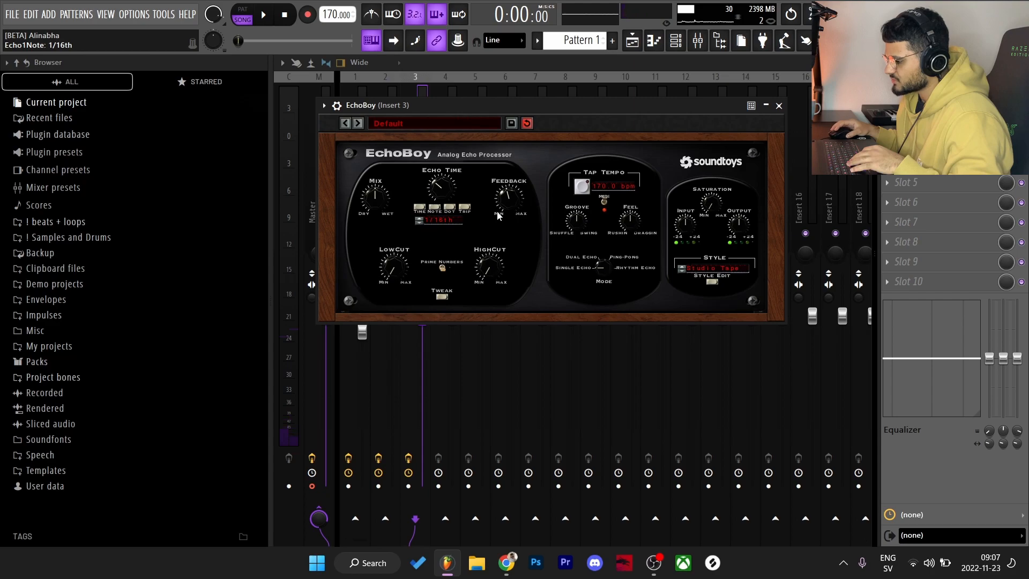
pyautogui.moveTo(376, 194); pyautogui.dragTo(376, 200)
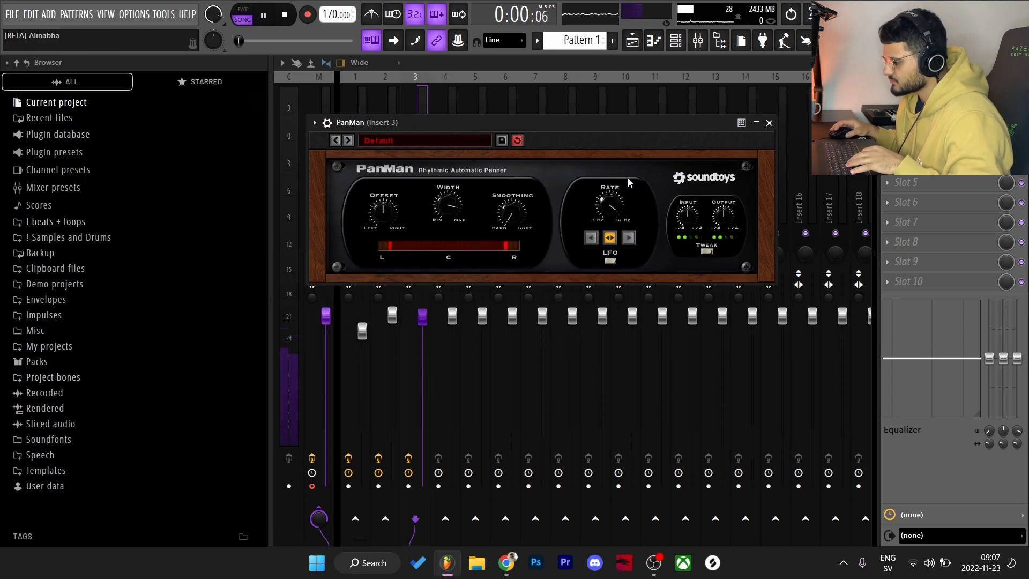
pyautogui.moveTo(609, 206); pyautogui.dragTo(613, 211)
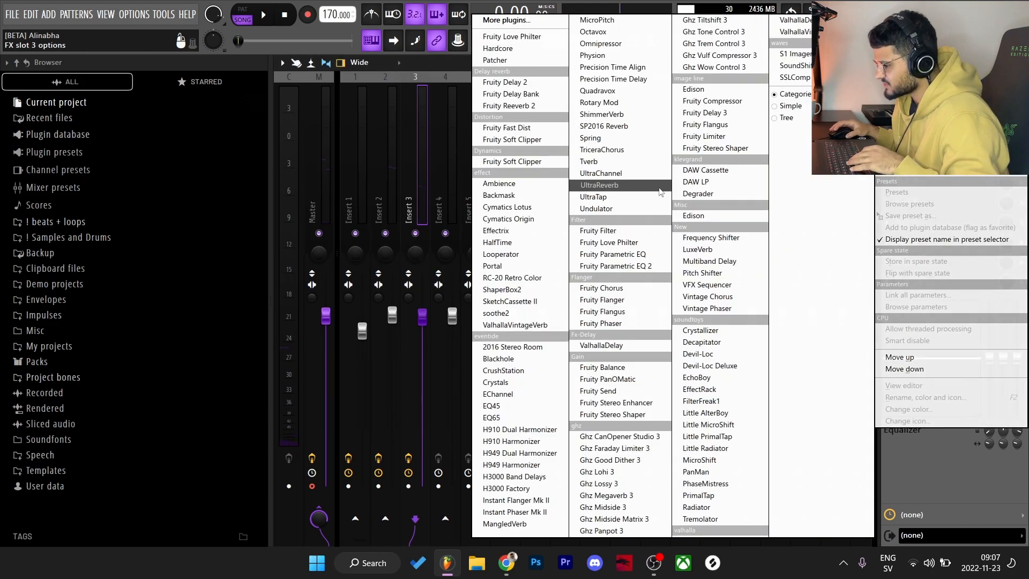
pyautogui.moveTo(708, 460)
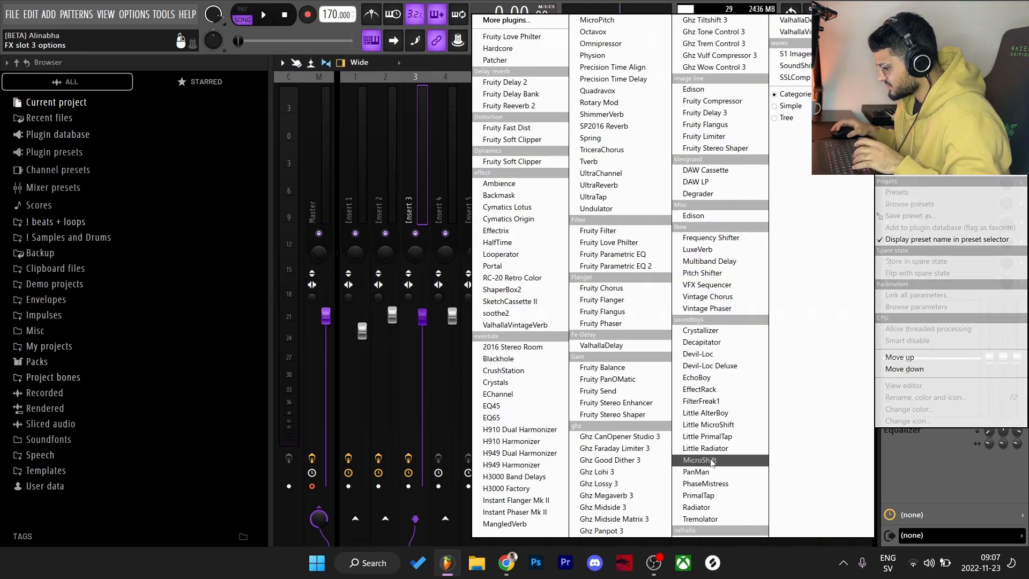
pyautogui.moveTo(706, 436)
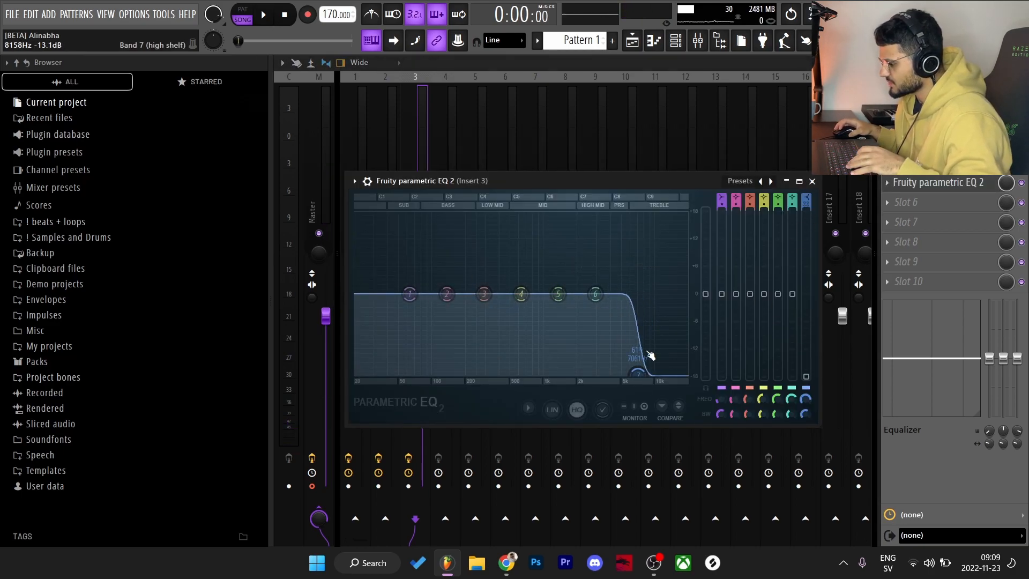
# Roll off Insert 3's top end near 8 kHz with Fruity Parametric EQ 2's high band
pyautogui.click(263, 14)
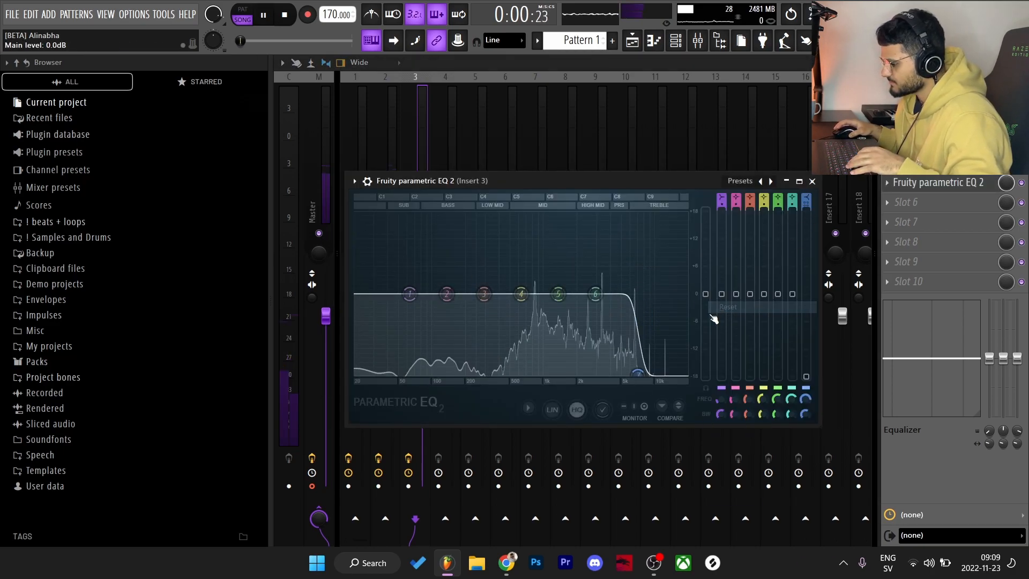
pyautogui.moveTo(594, 293); pyautogui.dragTo(615, 371)
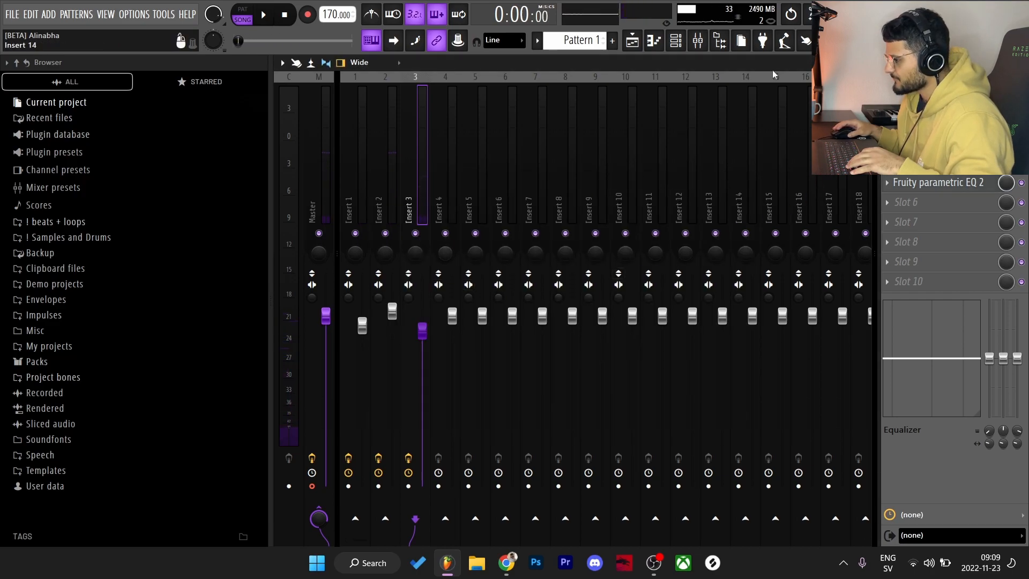
# Back in the playlist, set the Pattern 1 #2 audio clip to play reversed and normalized
pyautogui.click(536, 39)
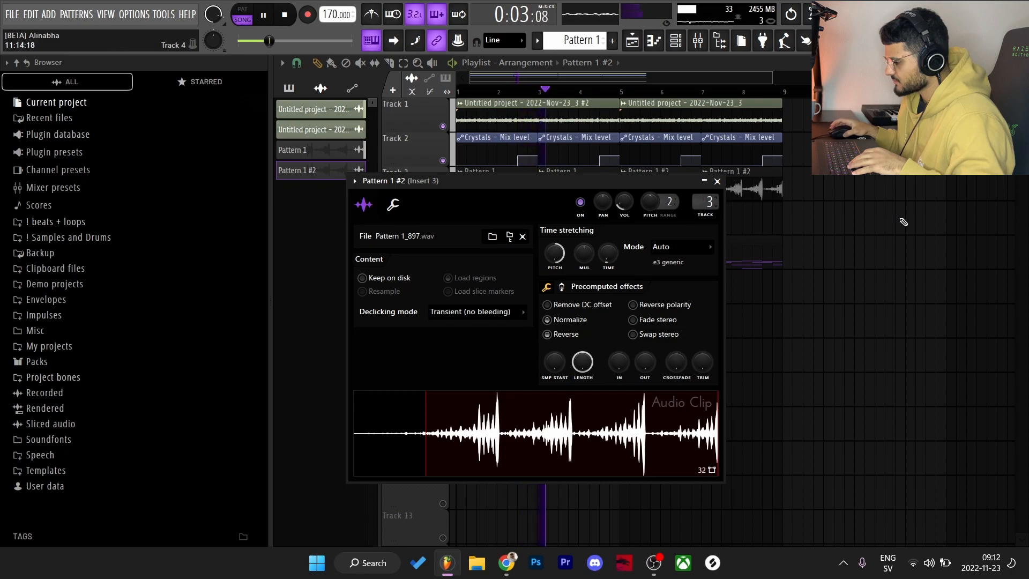
pyautogui.click(716, 180)
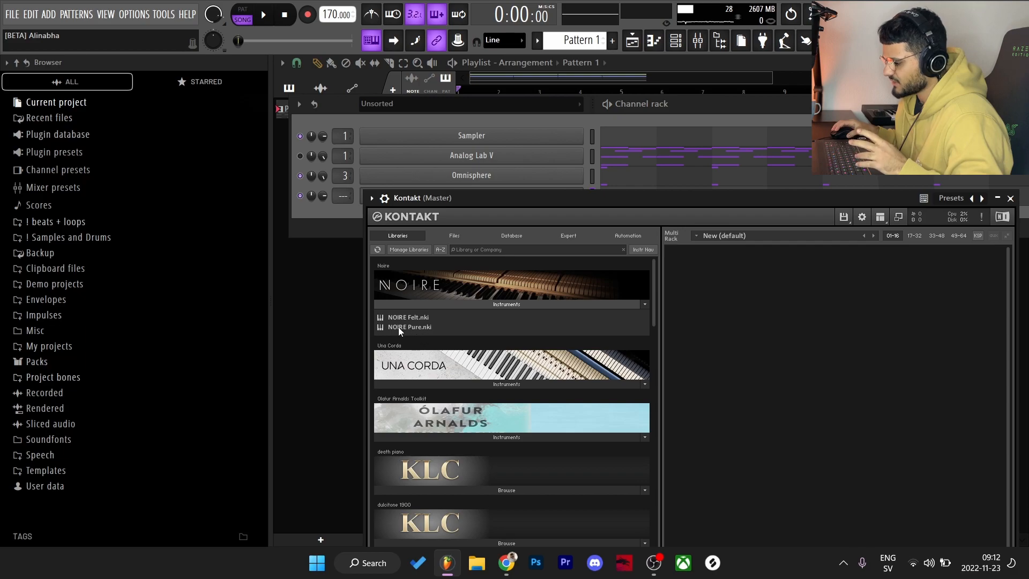
pyautogui.moveTo(404, 322)
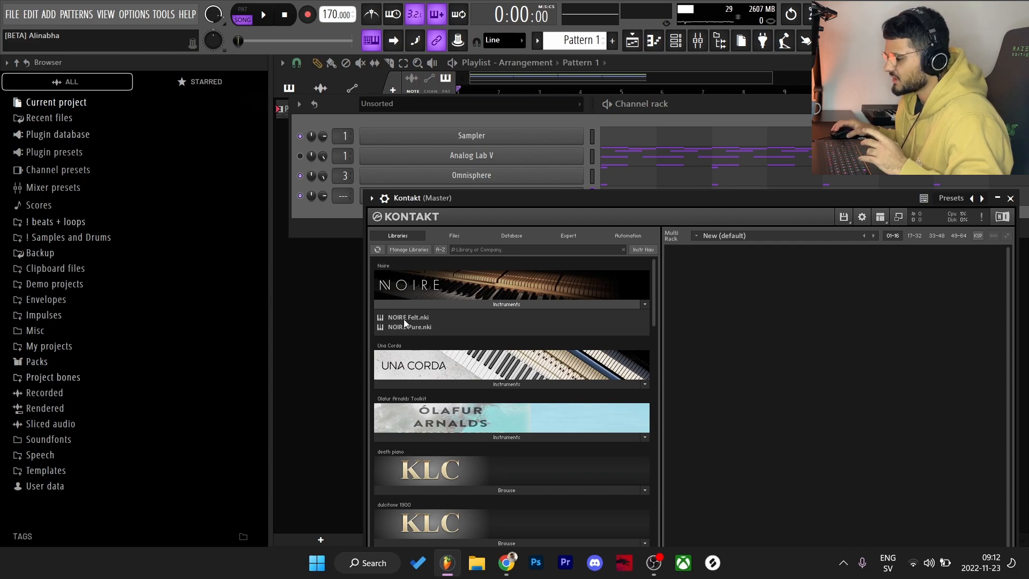
pyautogui.moveTo(409, 332)
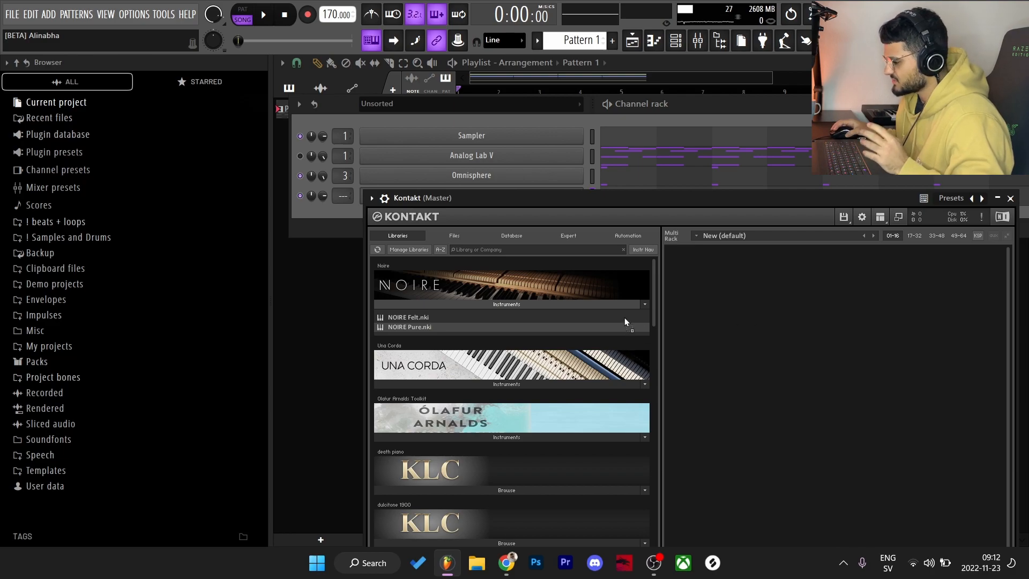
# Load a NOIRE piano into Kontakt and lay down a first D4 note in its piano roll
pyautogui.doubleClick(410, 326)
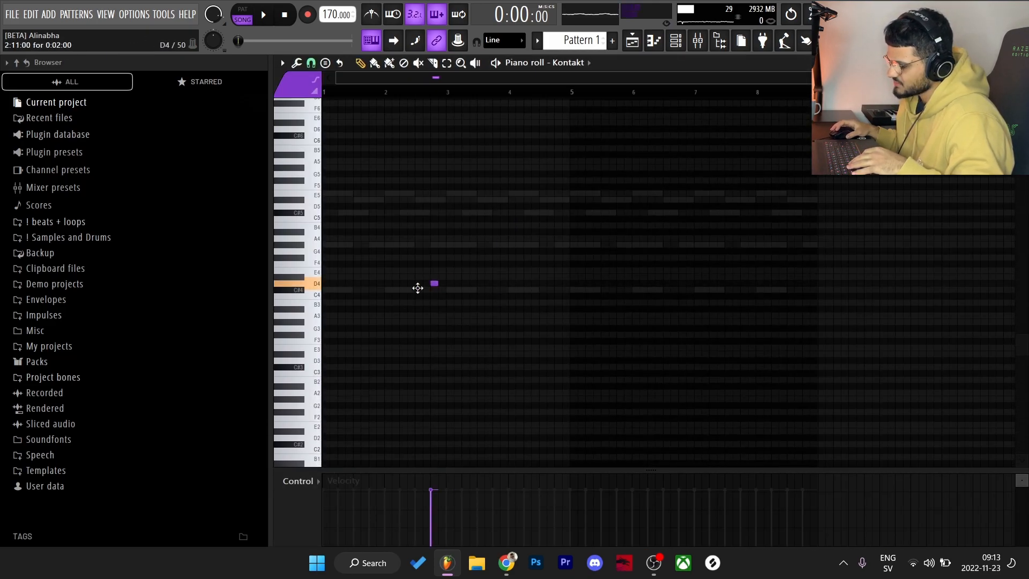
pyautogui.moveTo(436, 283); pyautogui.dragTo(491, 283)
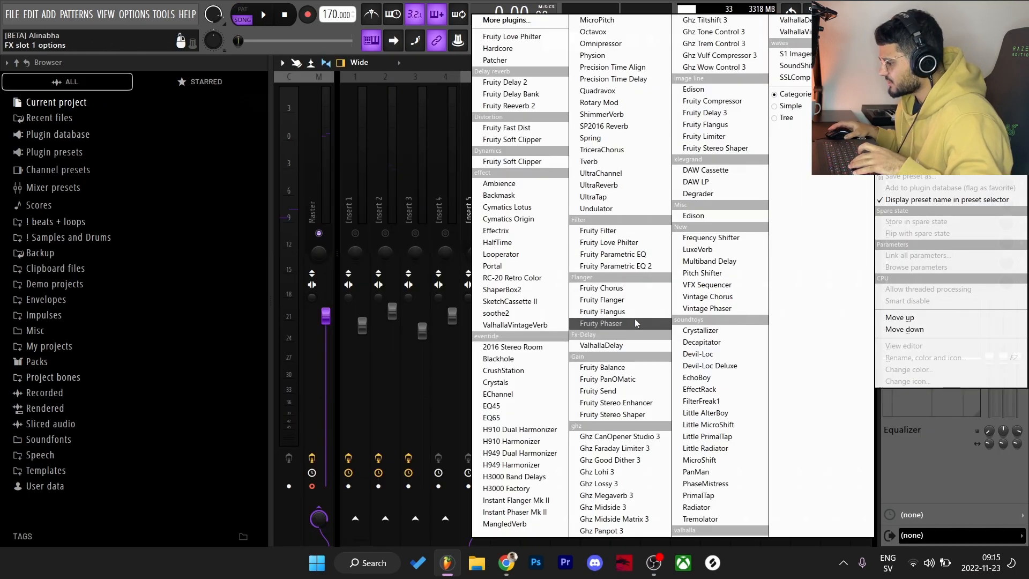
pyautogui.moveTo(700, 330)
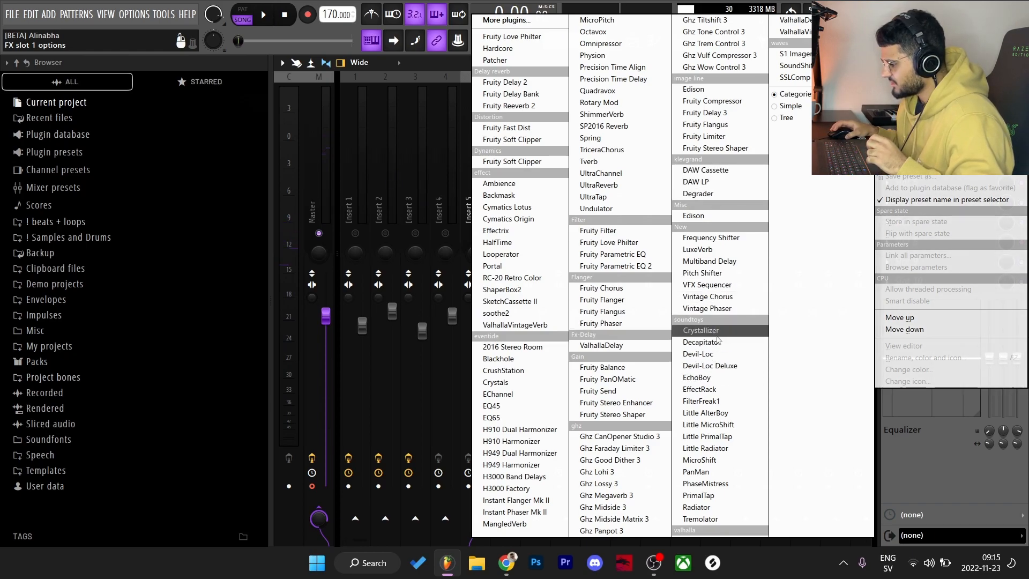
# Add Crystallizer to the mixer insert and bring up the rendered Pattern 1 #4 clip on Track 5
pyautogui.click(710, 341)
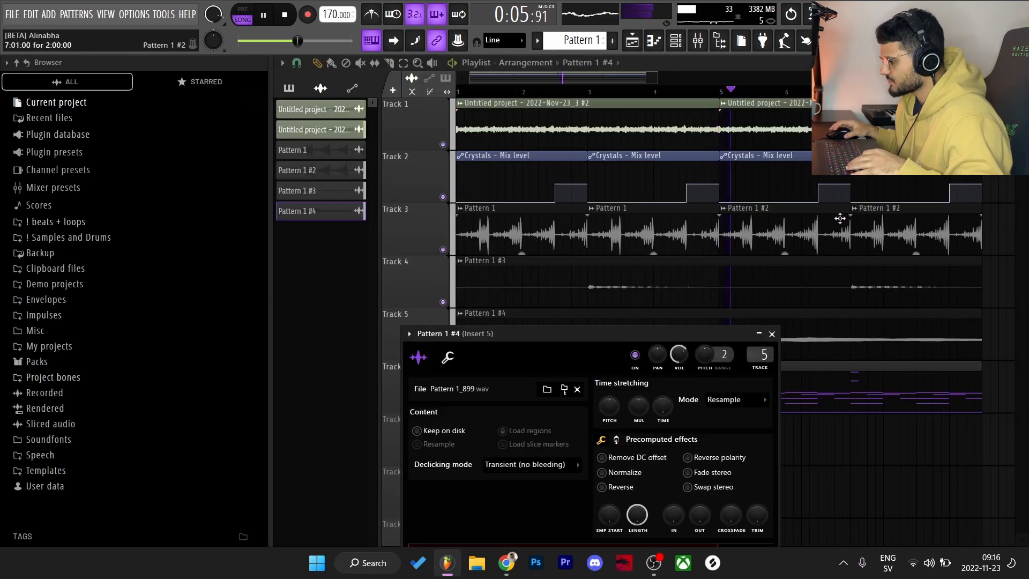
pyautogui.click(772, 333)
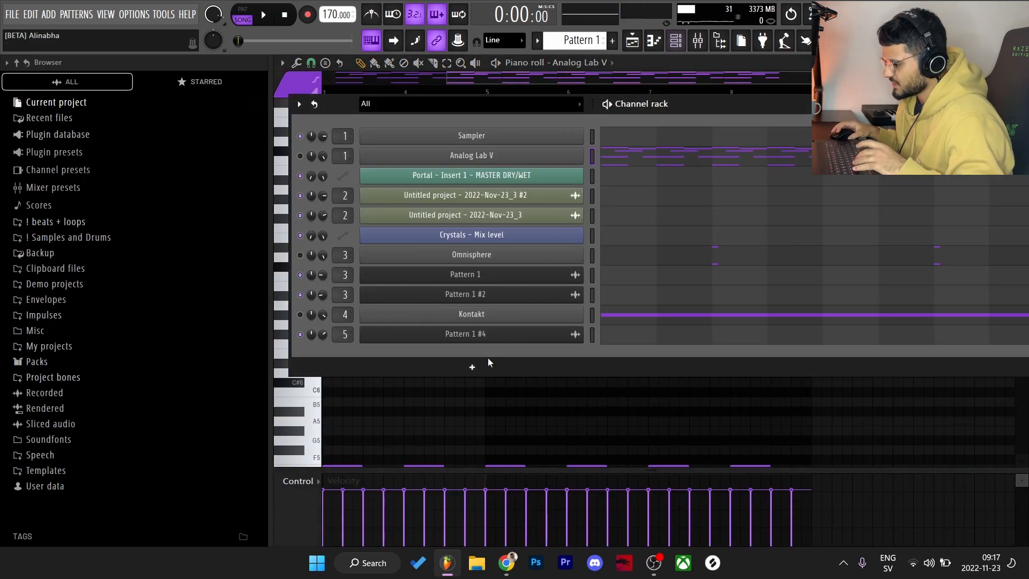
# Add an Analog Lab V instrument channel from the channel rack's add list
pyautogui.click(472, 366)
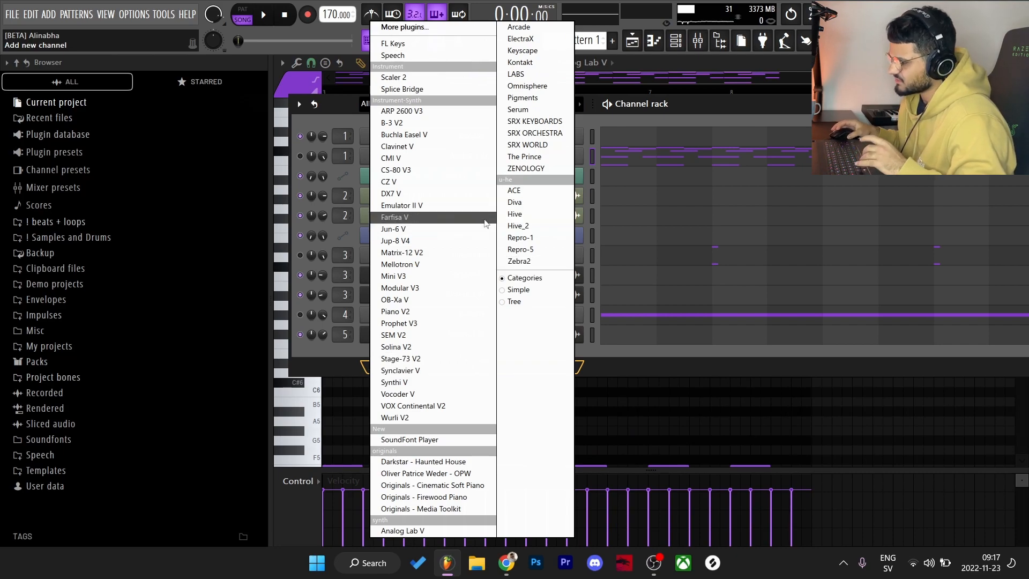
pyautogui.click(402, 531)
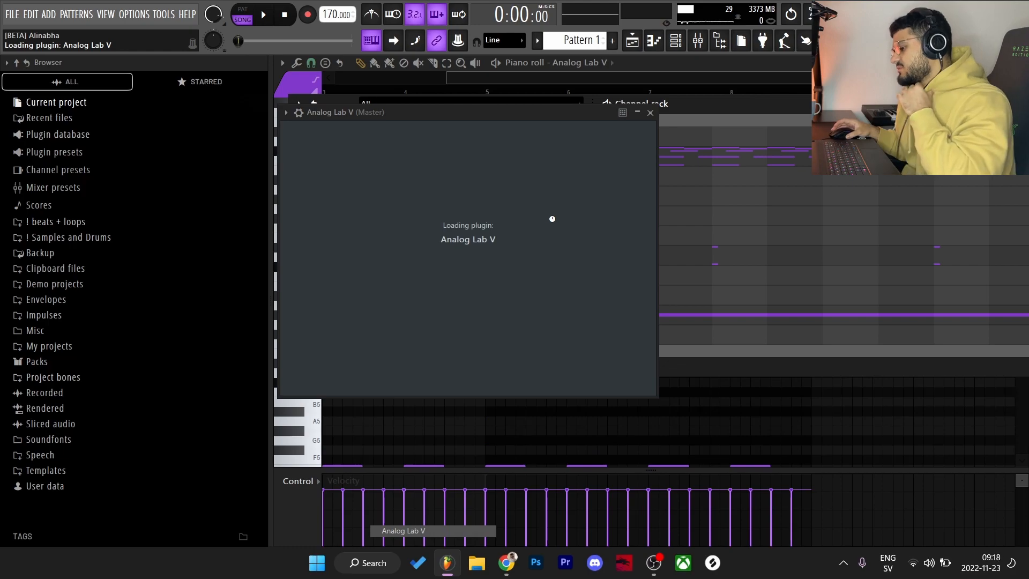
pyautogui.moveTo(557, 223)
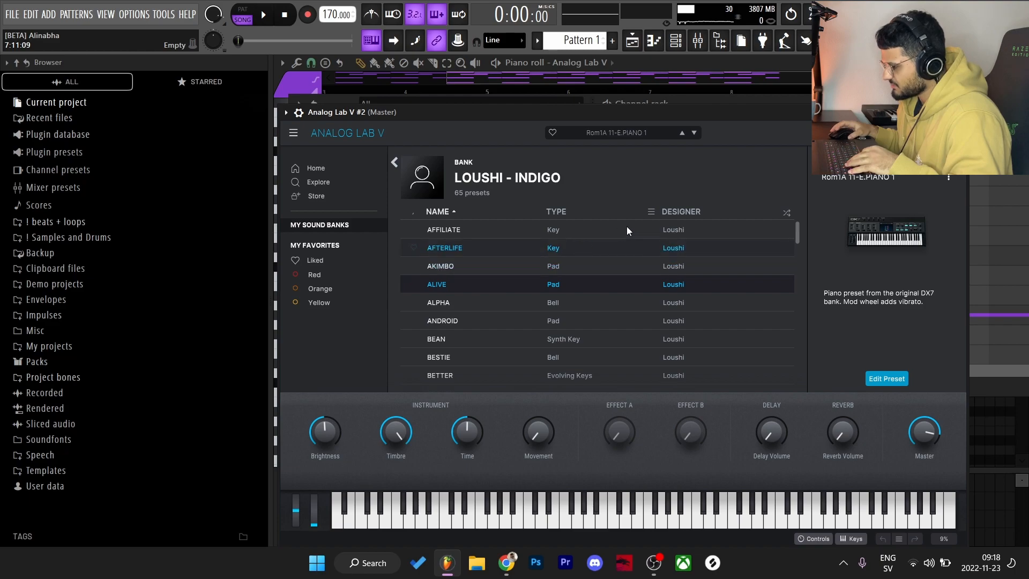
# Load a Pad preset from the LOUSHI - INDIGO bank into the new Analog Lab V
pyautogui.click(557, 211)
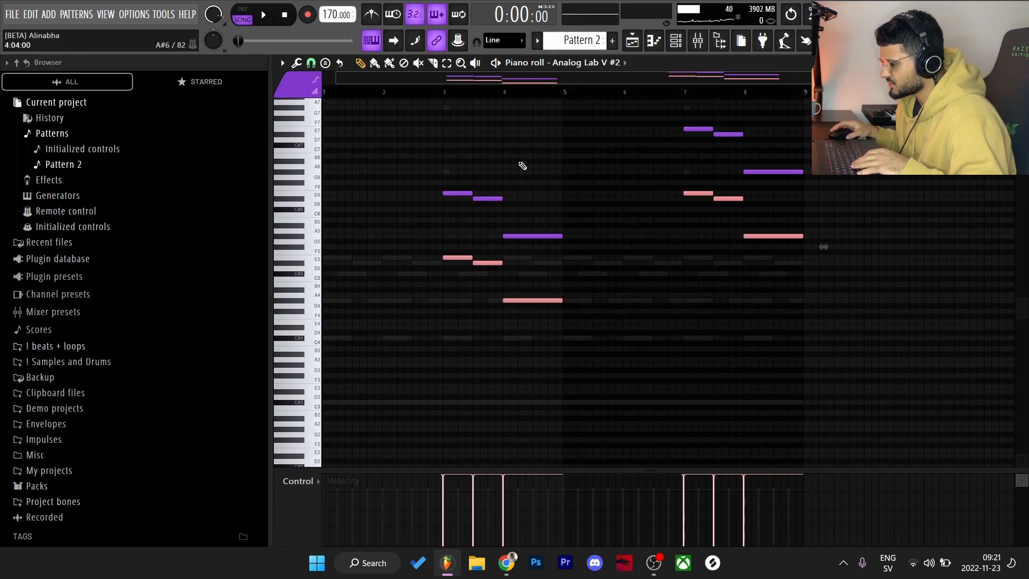
# Draw another chord note for Analog Lab V #2 in Pattern 2's piano roll
pyautogui.click(263, 14)
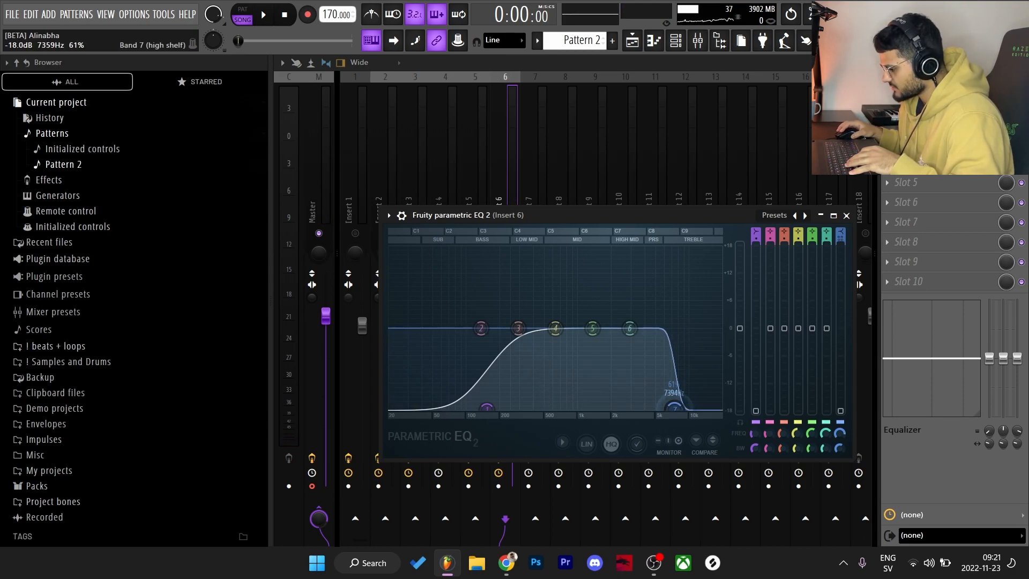
# Shelve the pad's highs down 18 dB around 6-7 kHz on Insert 6, then place Pattern 2 in the playlist
pyautogui.moveTo(672, 407); pyautogui.dragTo(676, 405)
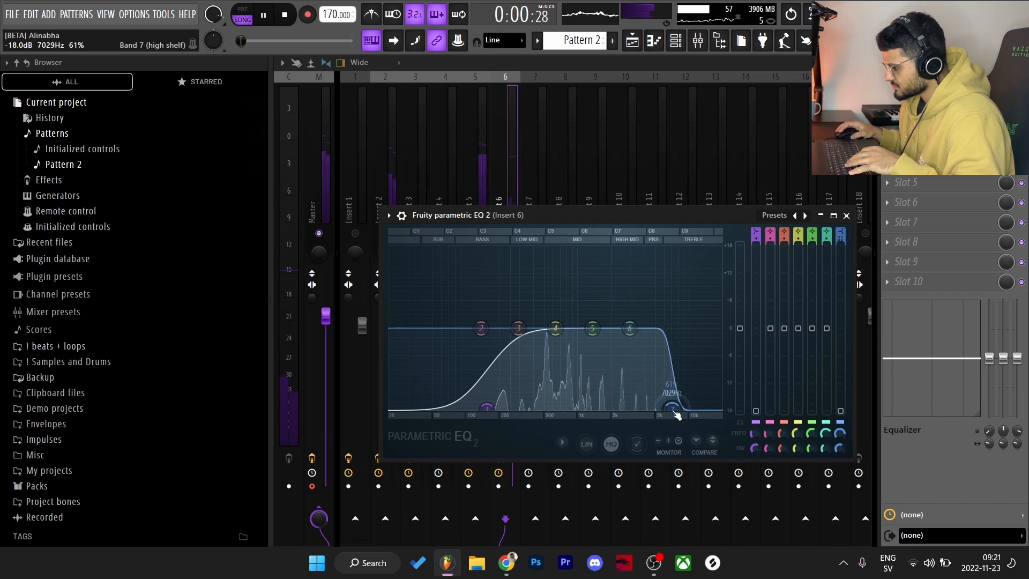
pyautogui.moveTo(673, 406); pyautogui.dragTo(680, 408)
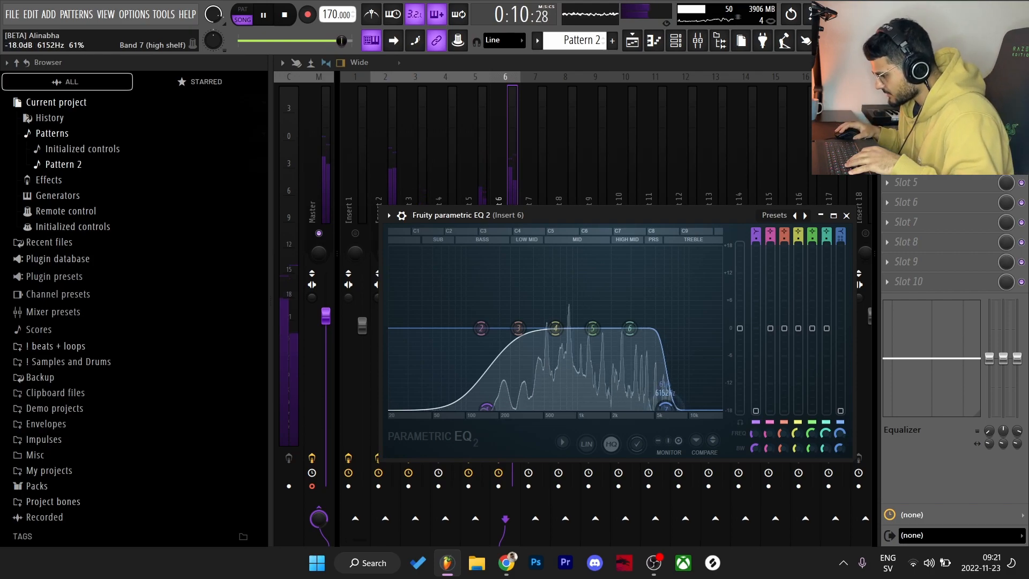
pyautogui.click(283, 14)
pyautogui.write('tubular')
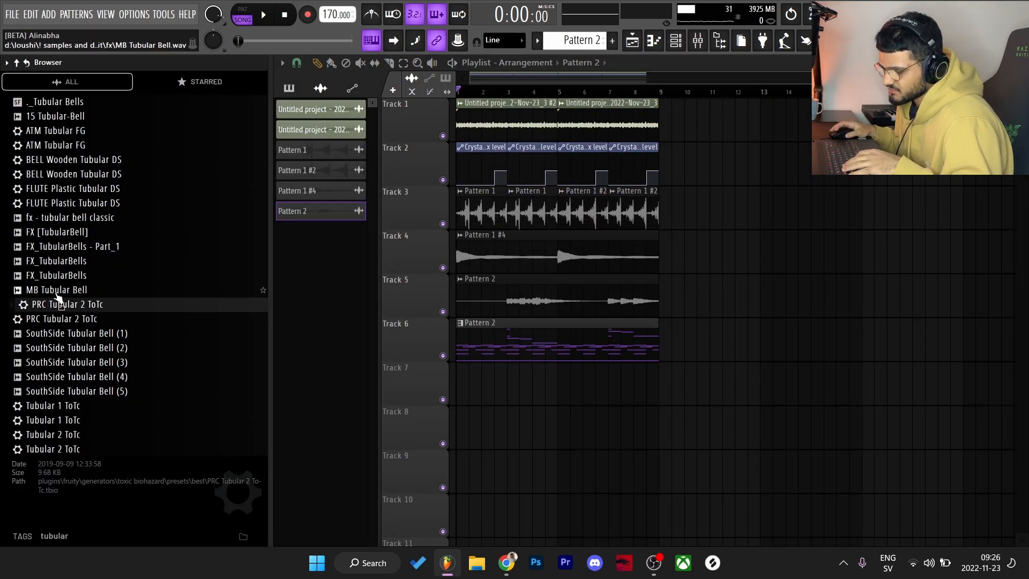
# Preview a tubular bell sample and place a second FX_TubularBells clip on Track 7
pyautogui.click(63, 261)
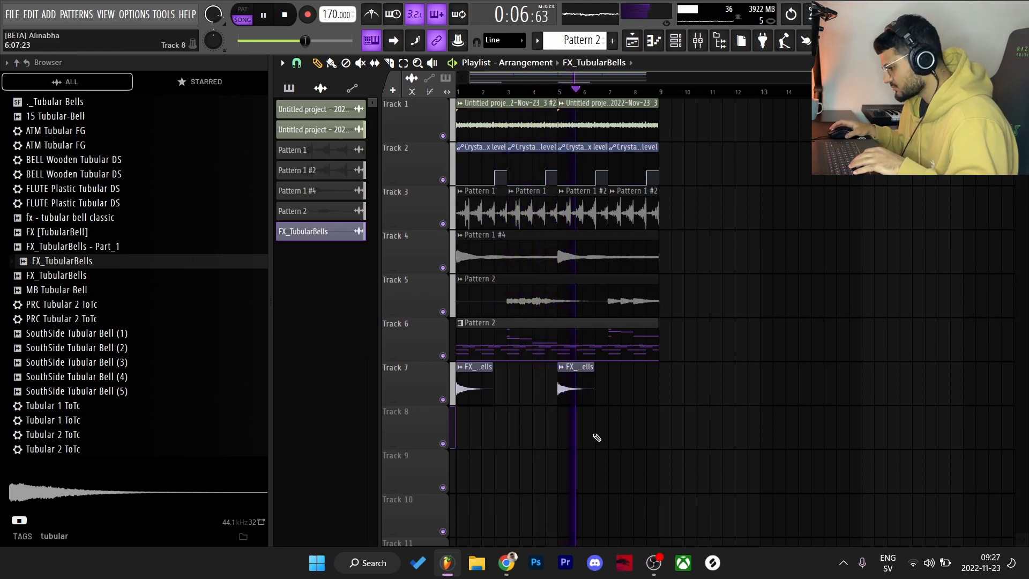
pyautogui.click(283, 14)
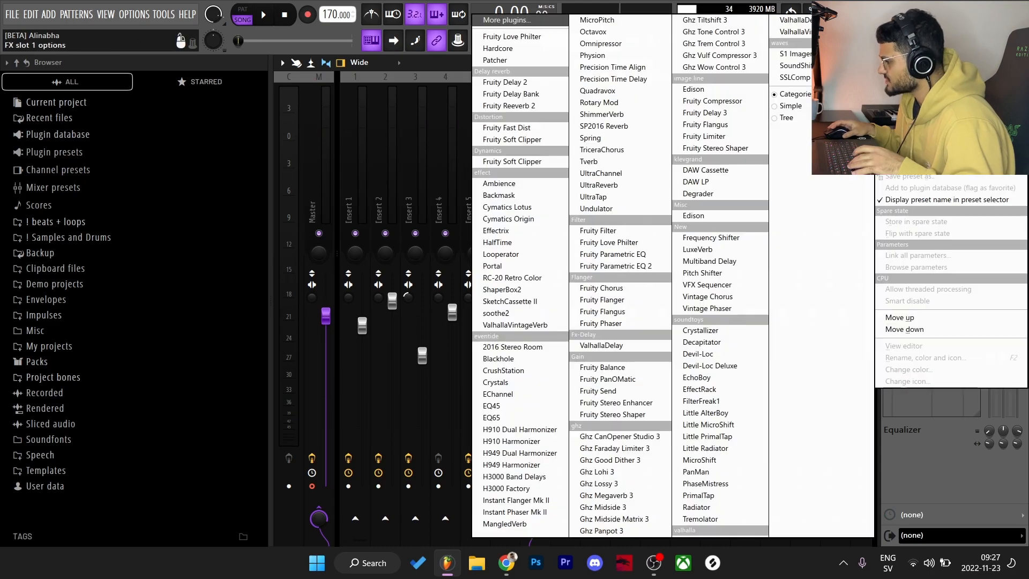
pyautogui.moveTo(706, 483)
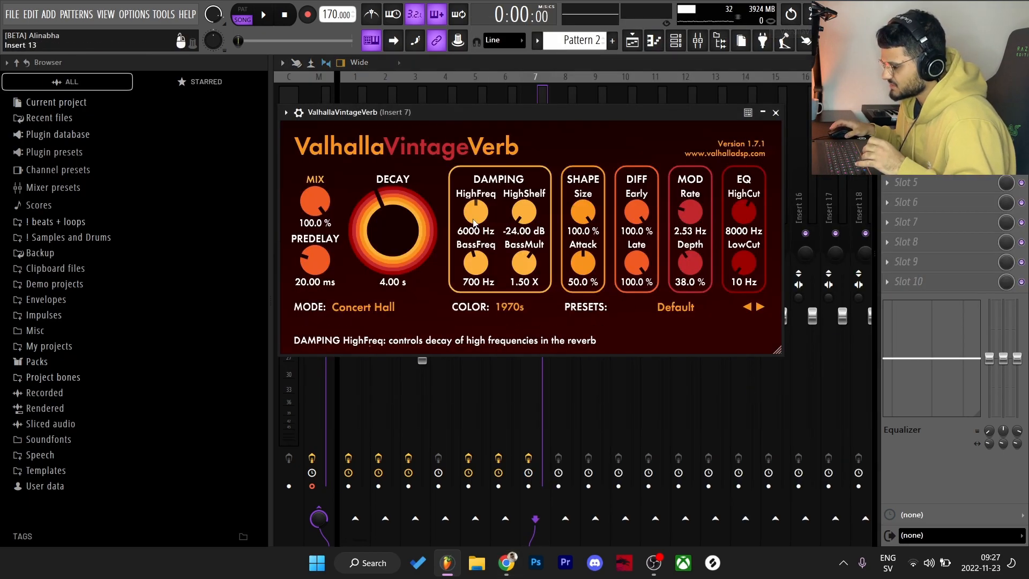
# Set the Insert 7 ValhallaVintageVerb mix to 30% and close the plugin window
pyautogui.moveTo(314, 201); pyautogui.dragTo(314, 243)
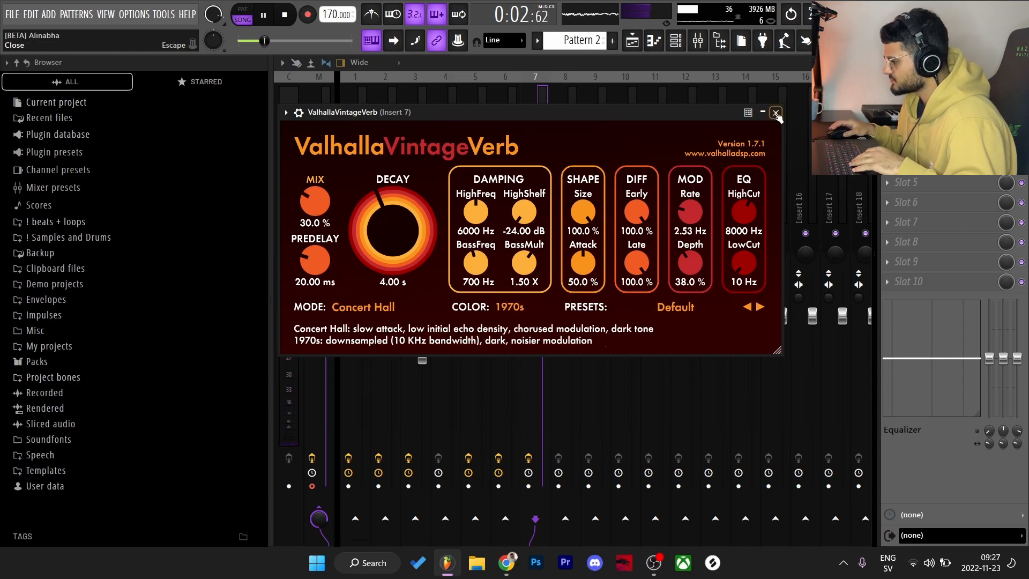
pyautogui.click(775, 112)
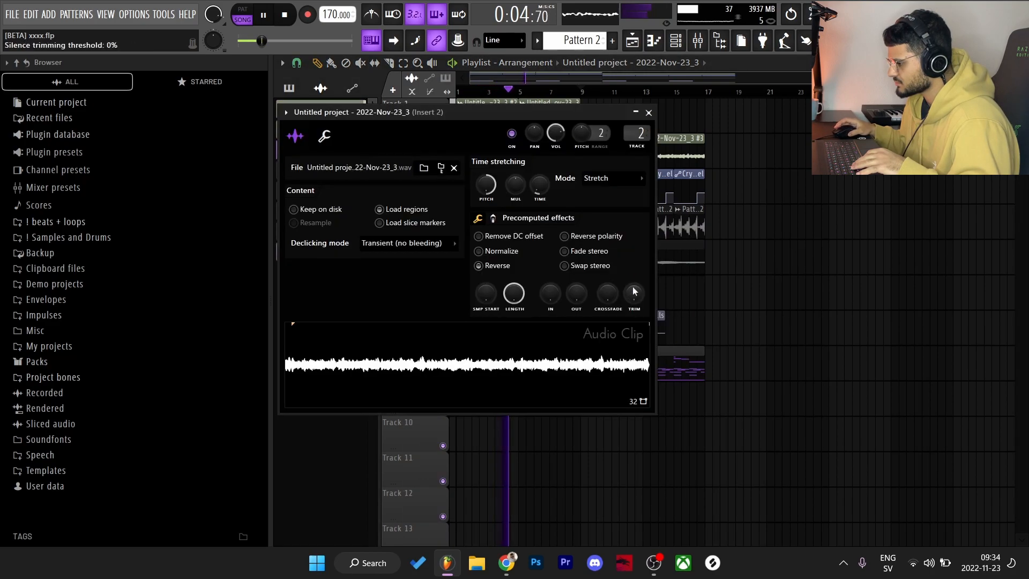
# Turn the reversed Untitled project clip's volume down to 73% and close its settings
pyautogui.moveTo(555, 133); pyautogui.dragTo(555, 140)
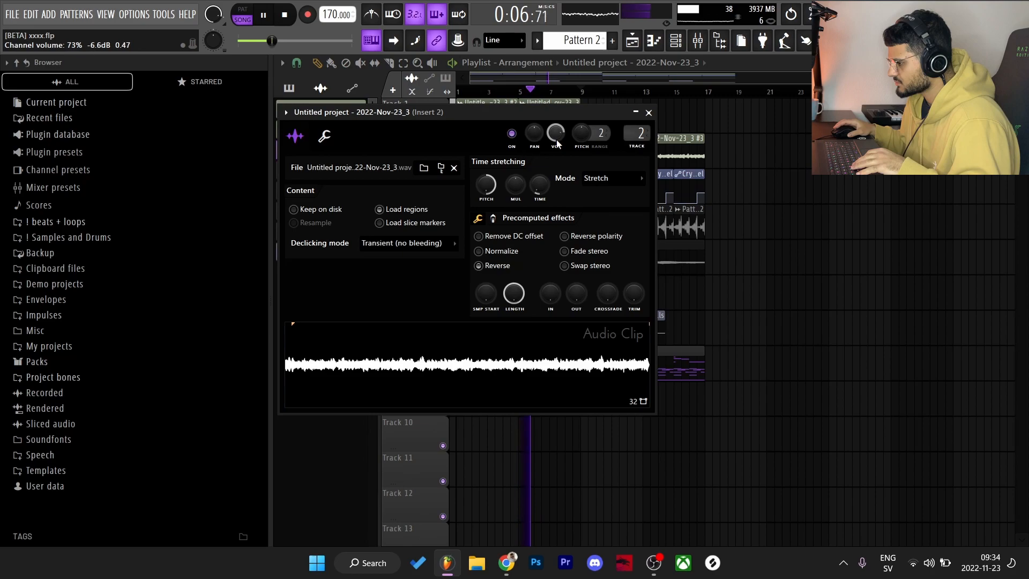
pyautogui.click(648, 113)
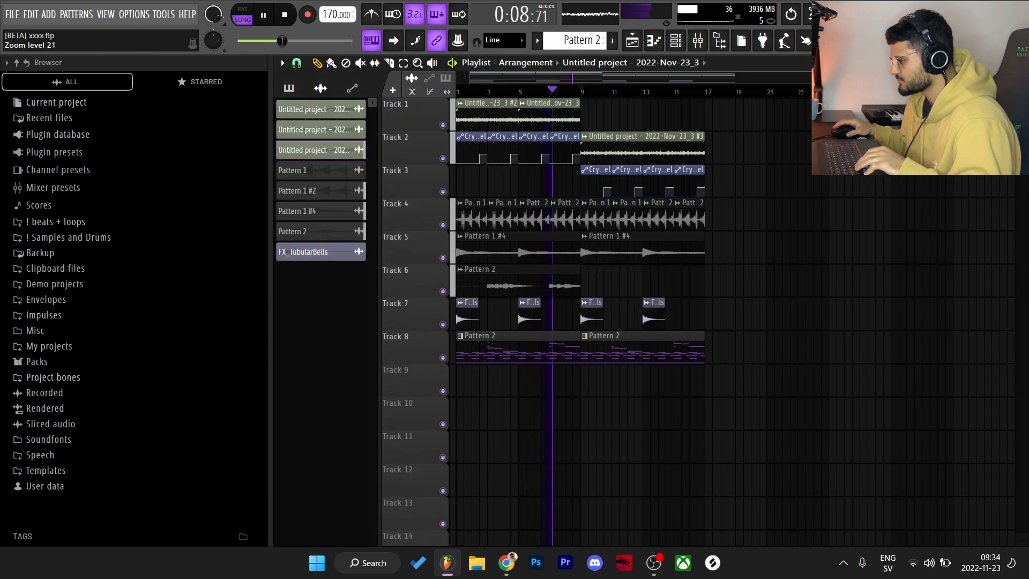